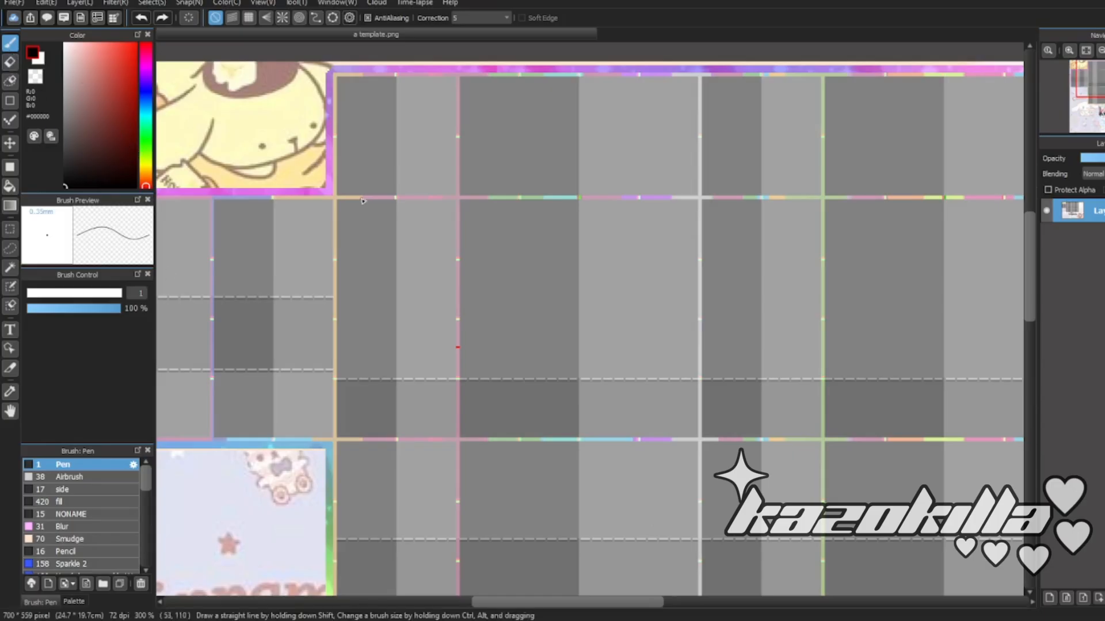
mouse_move(173, 188)
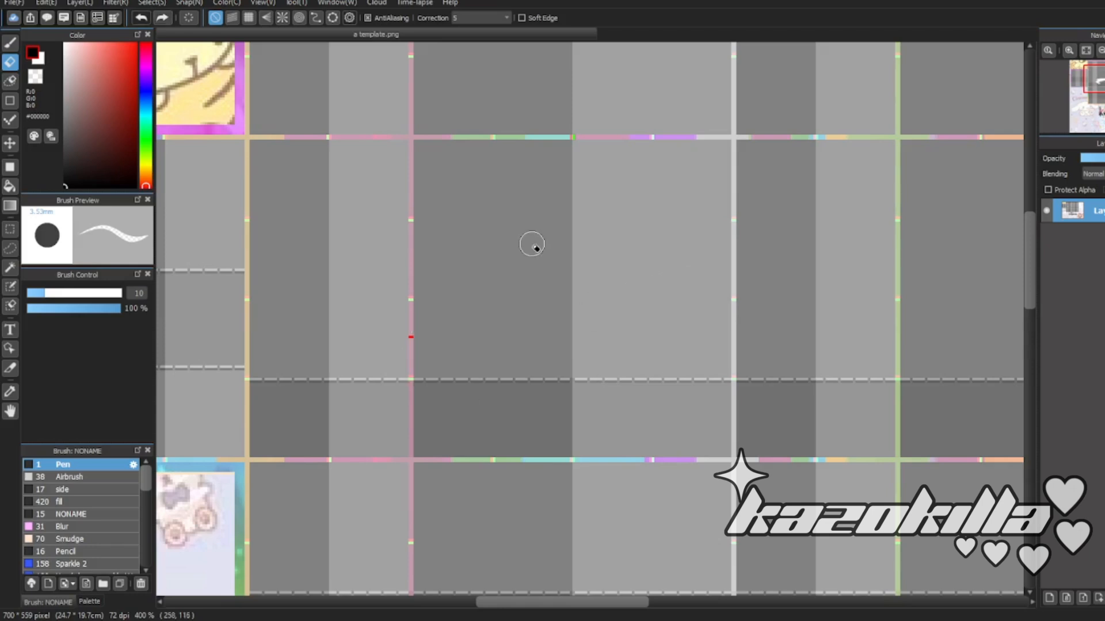
- Try the Eraser, then switch to the Rectangle figure tool in the toolbar
left_click(10, 144)
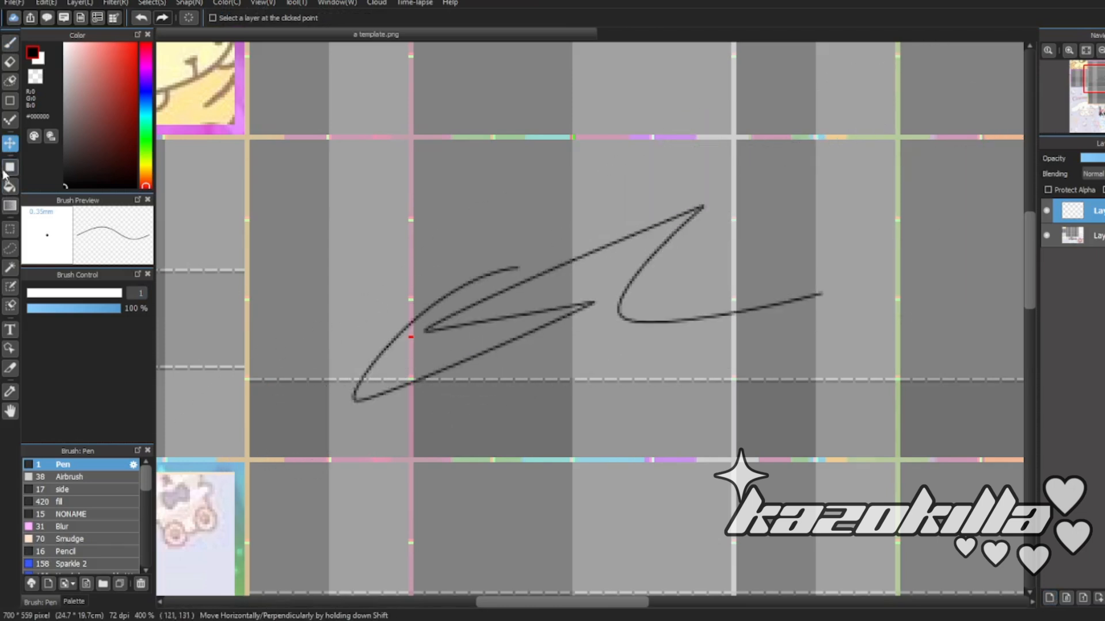
left_click(10, 169)
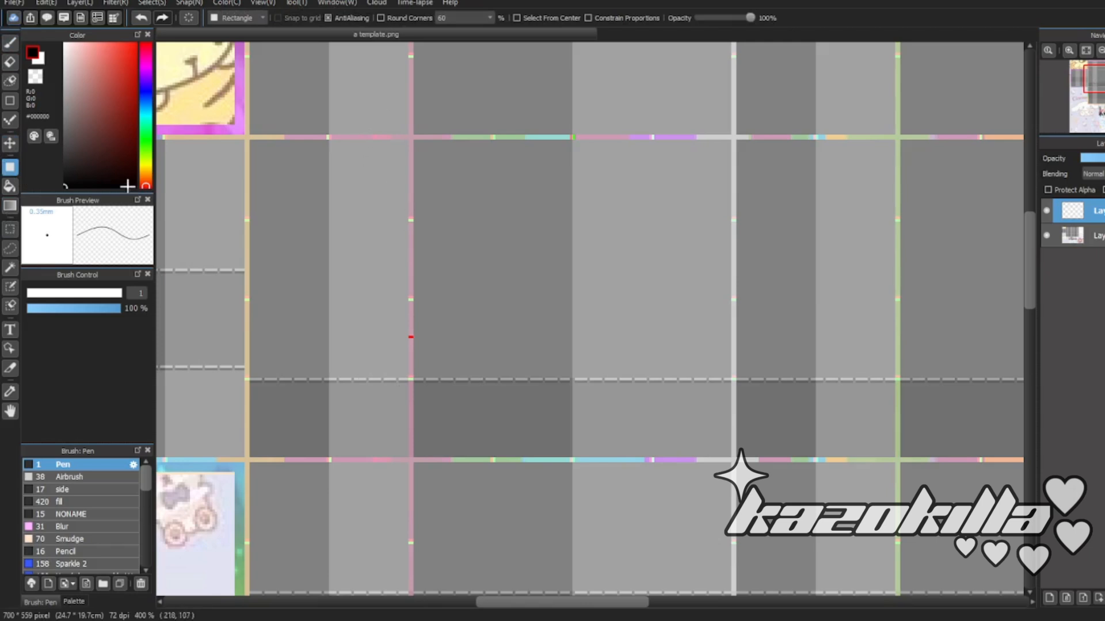
- Pick the figure tool from the left toolbar again
left_click(10, 167)
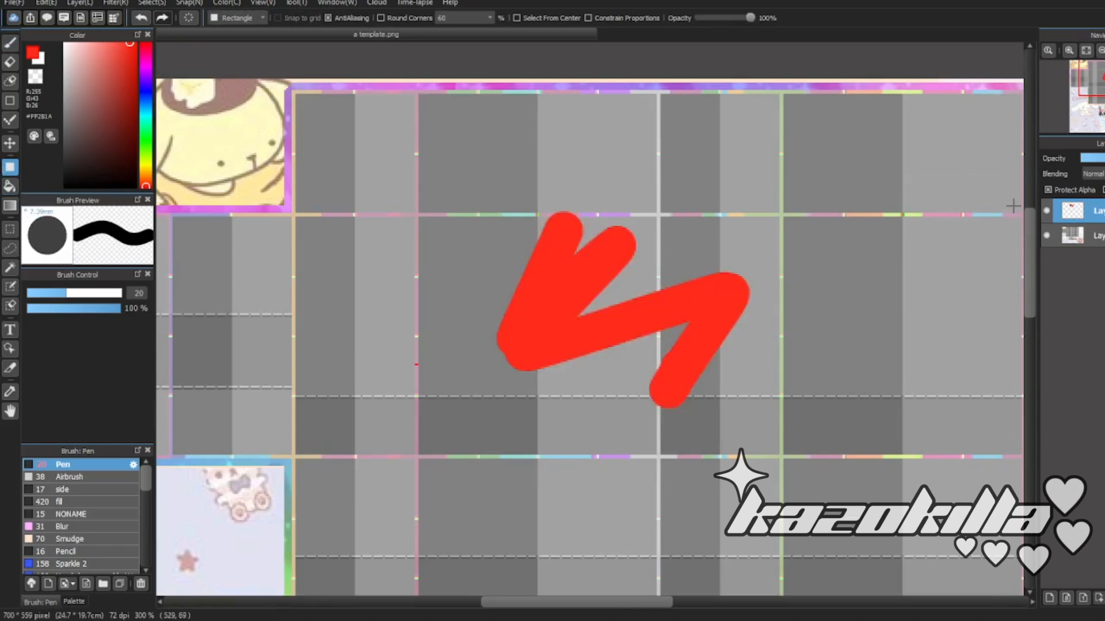
mouse_move(164, 275)
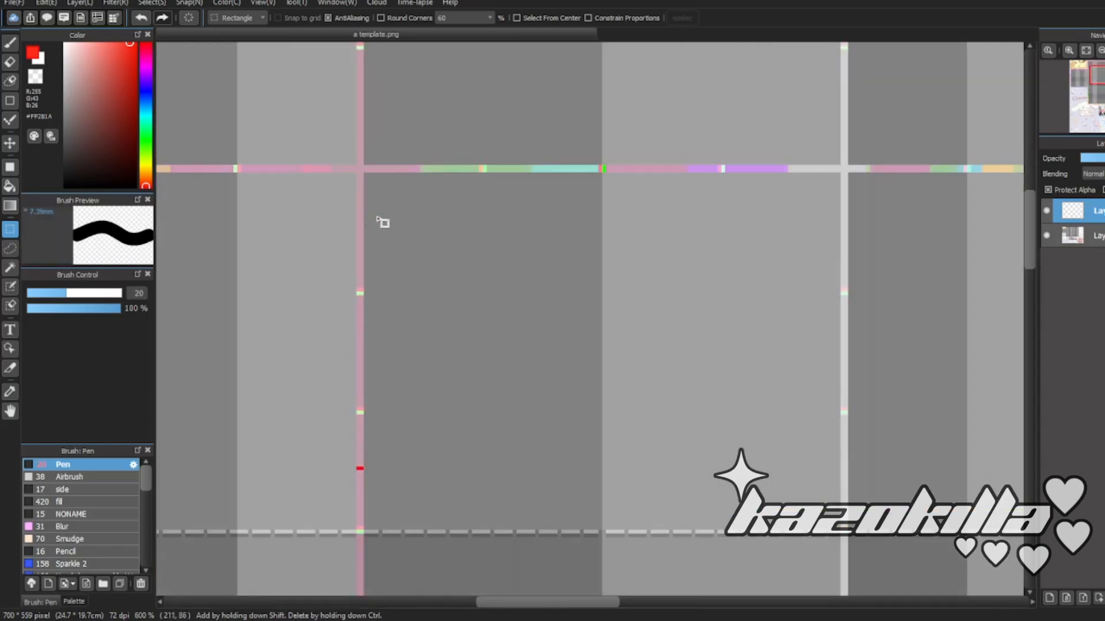
- Return to the Pen, confirm the red X transform, then start and cancel one on the red curve
left_click(10, 43)
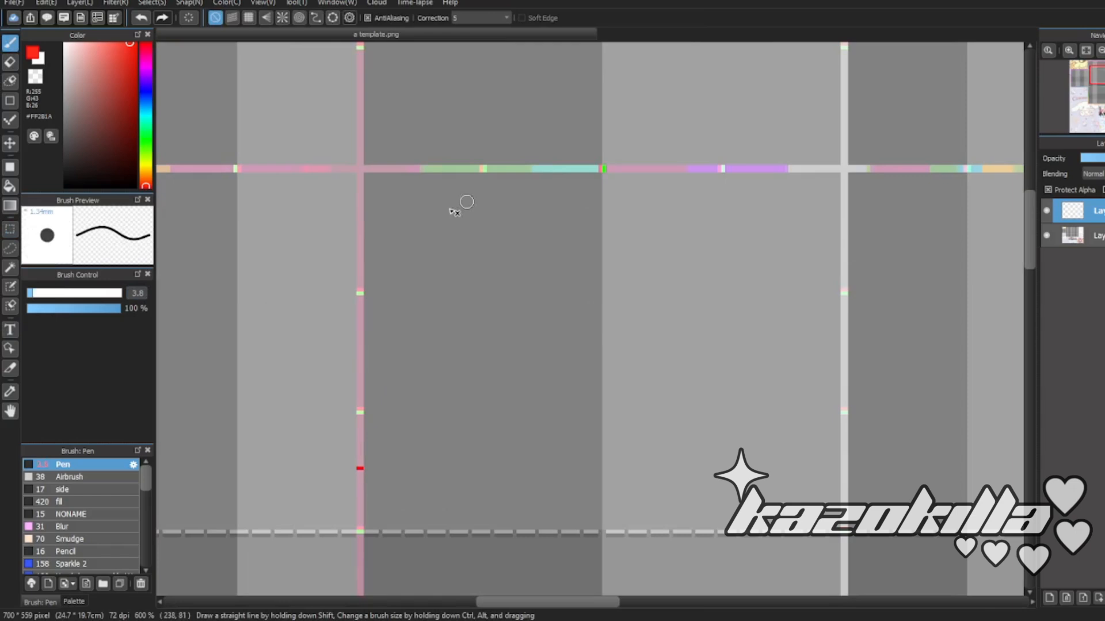
mouse_move(354, 340)
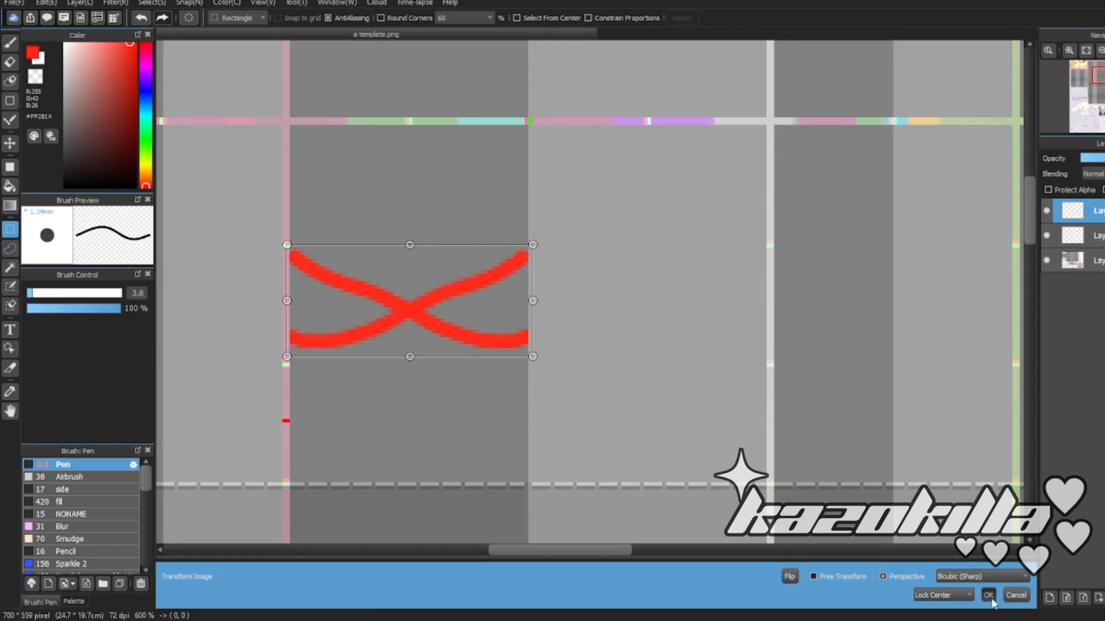
left_click(988, 596)
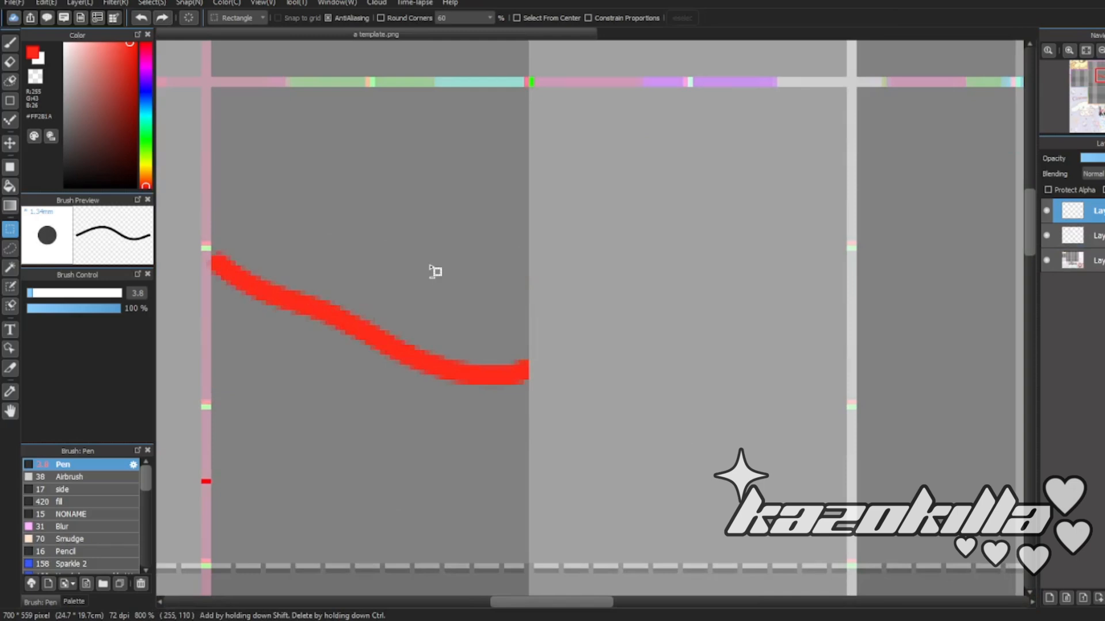
key("ctrl+t")
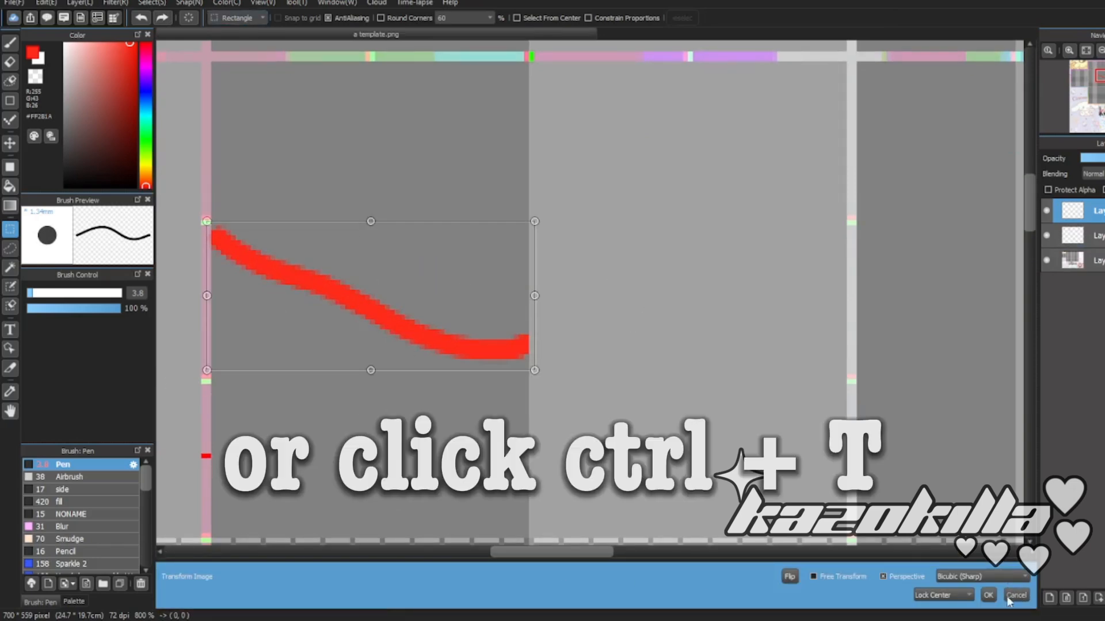
left_click(1015, 594)
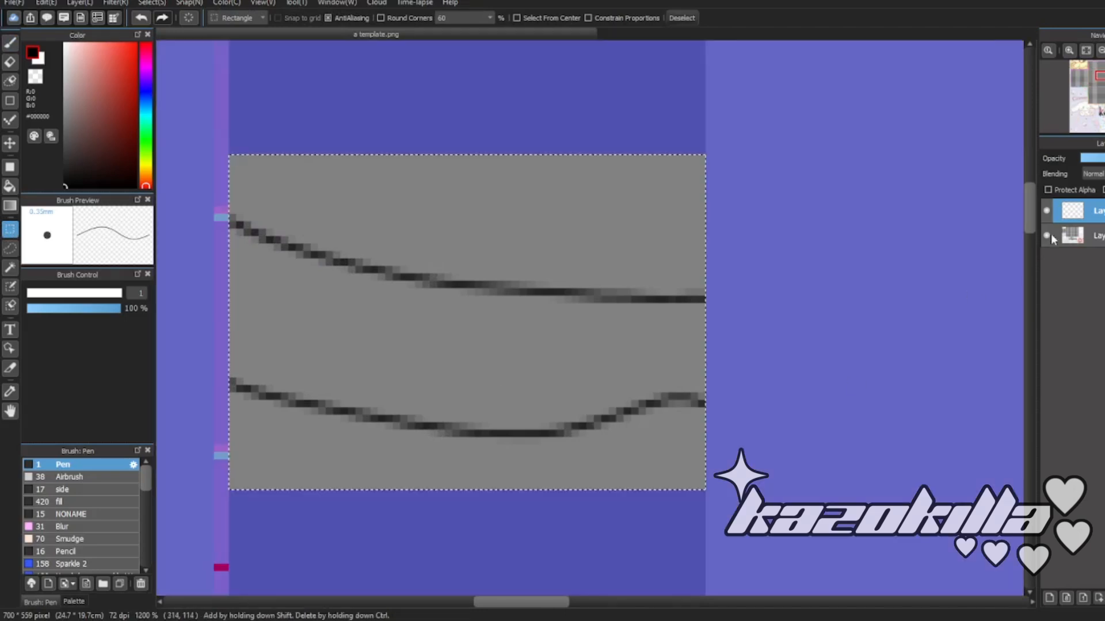
- Hide the template layer and switch to the Magic Wand tool
left_click(1046, 235)
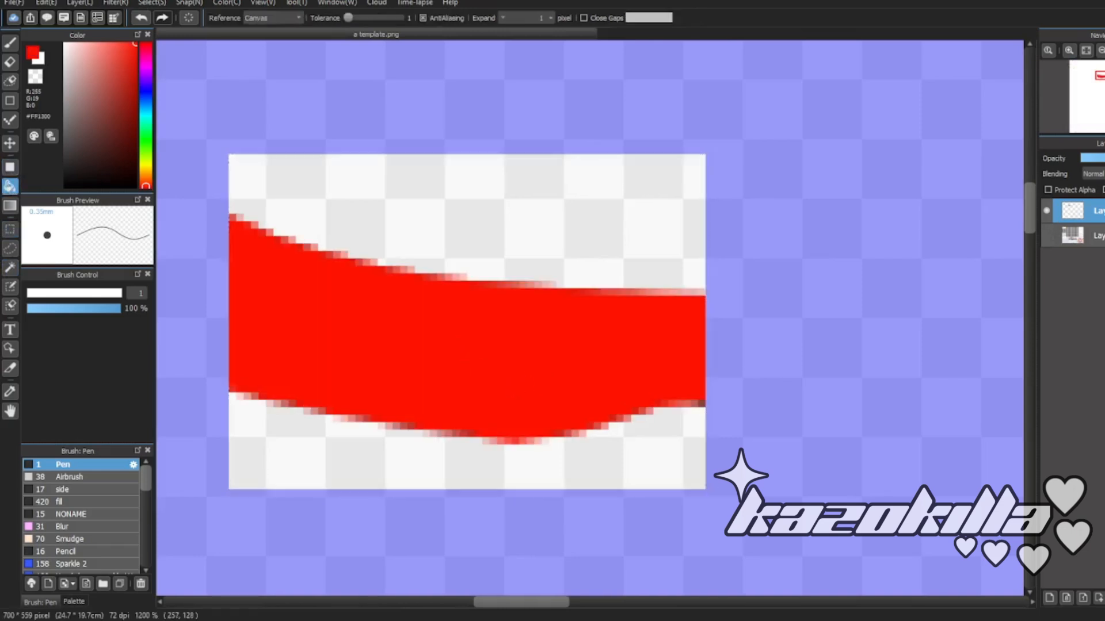
left_click(1049, 598)
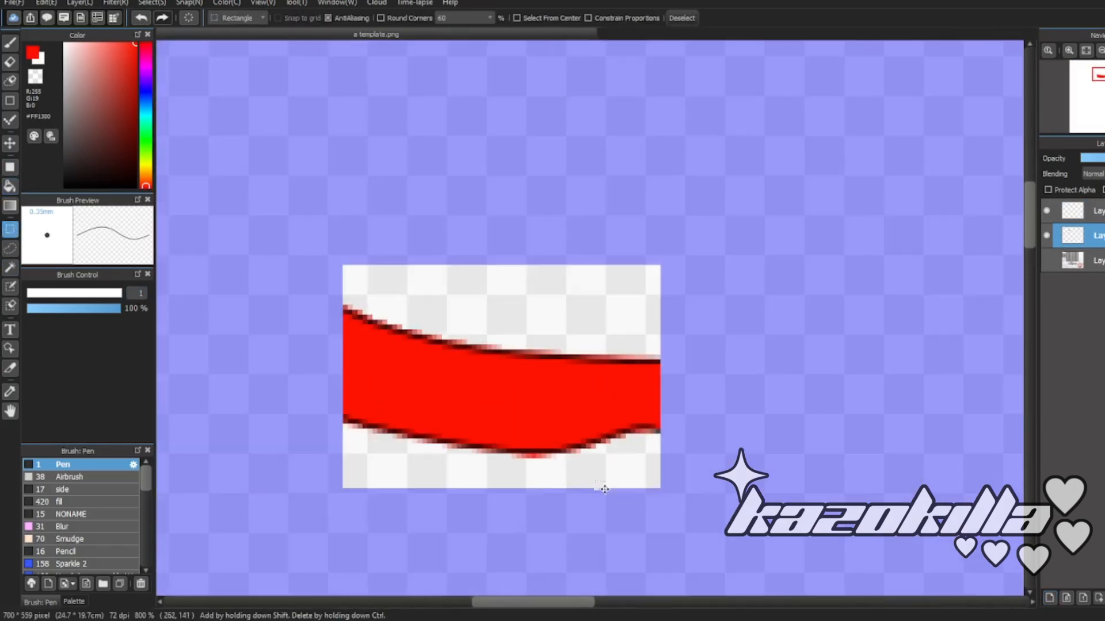
left_click(10, 269)
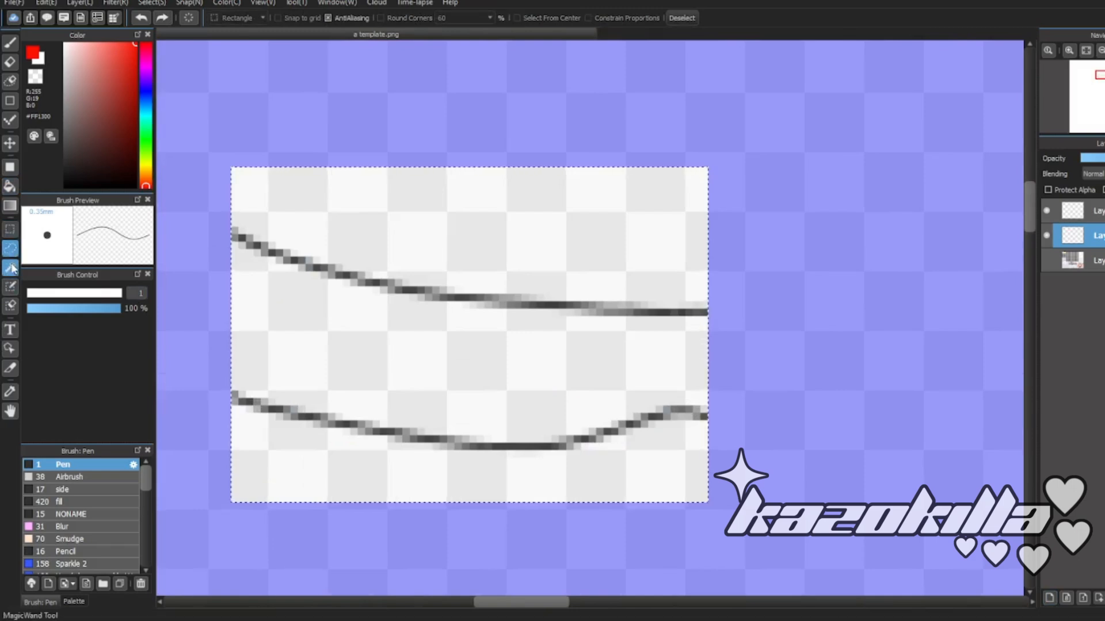
left_click(11, 268)
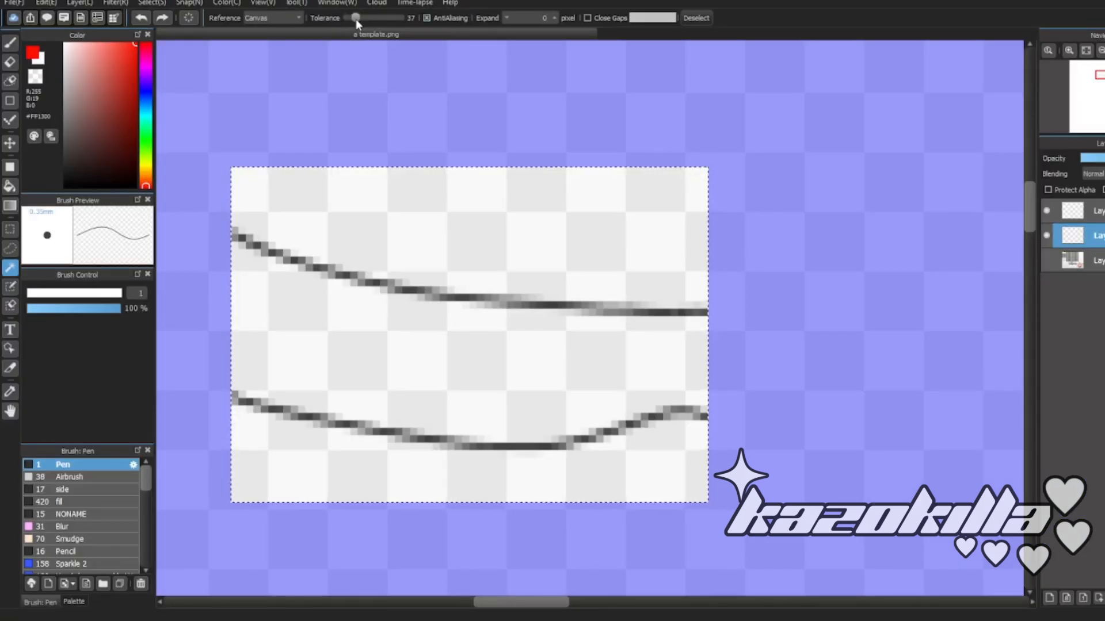
mouse_move(423, 79)
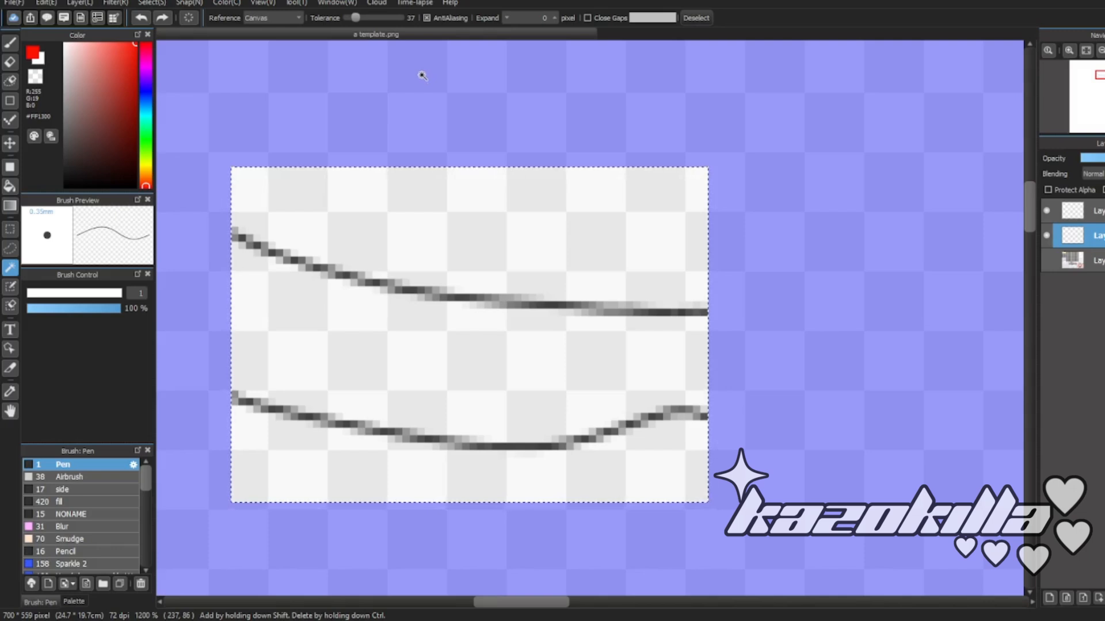
mouse_move(404, 233)
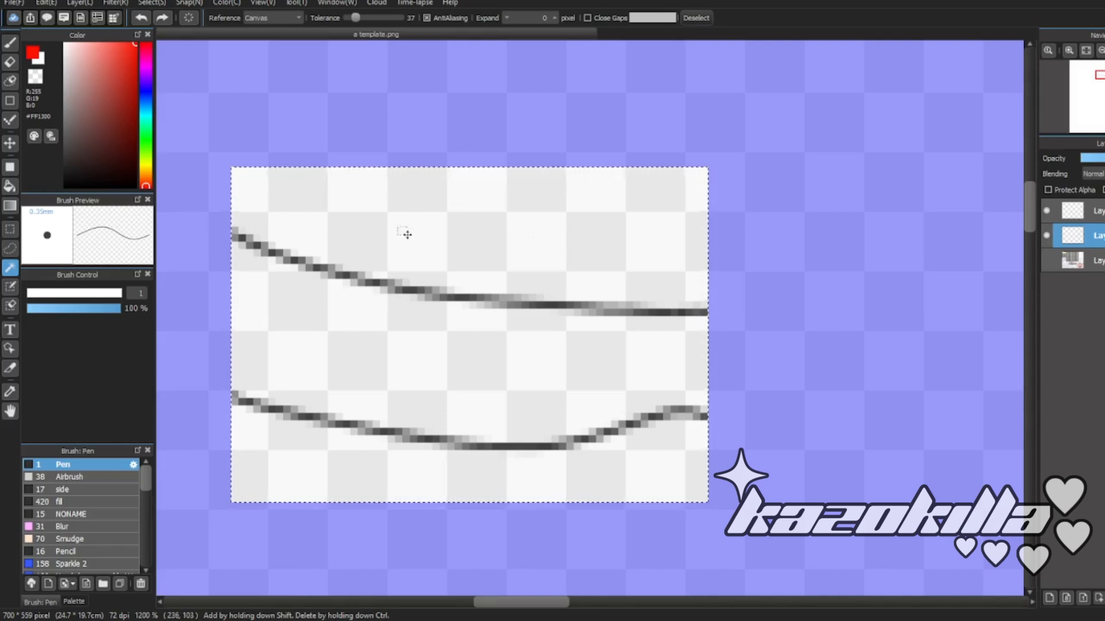
- Set the Magic Wand tolerance to 55, briefly overshooting to 61
scroll("up", 3)
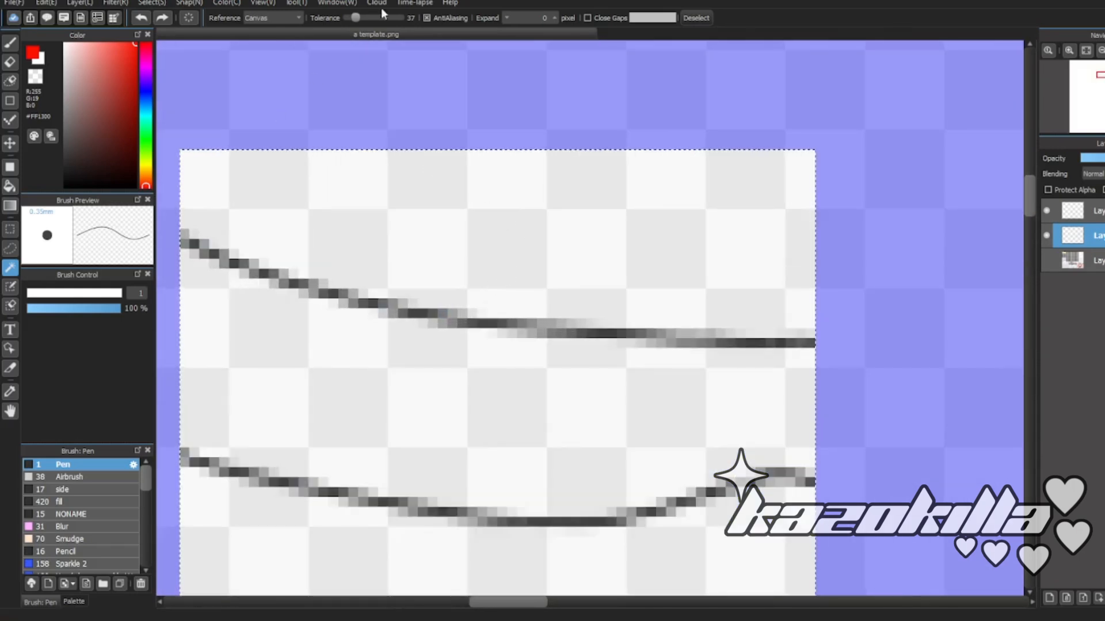
left_click_drag(356, 18, 361, 17)
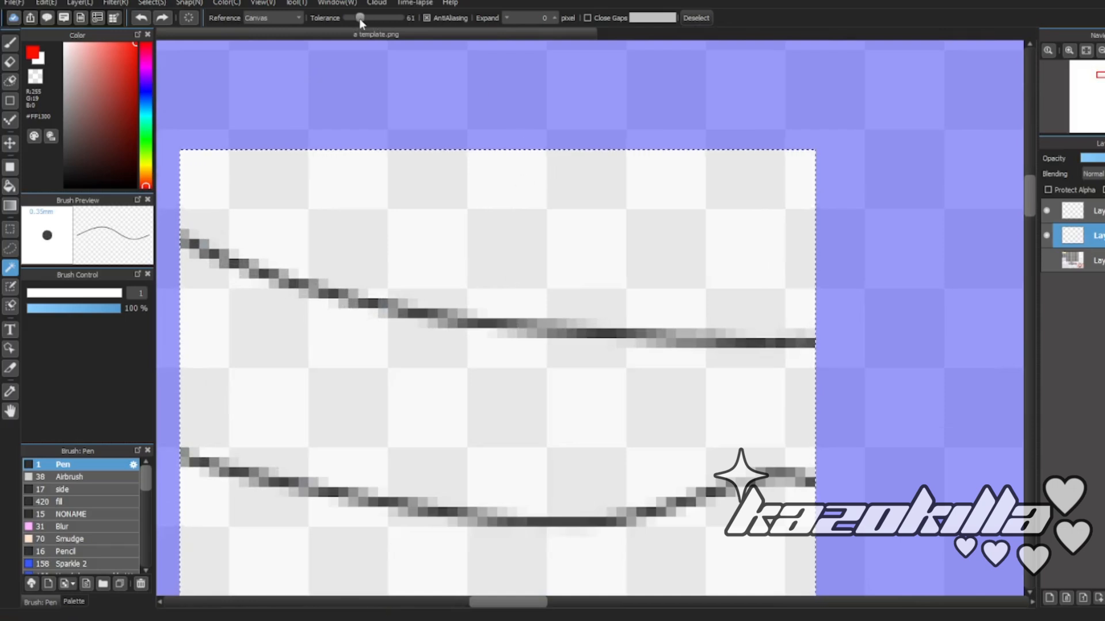
left_click_drag(361, 17, 357, 18)
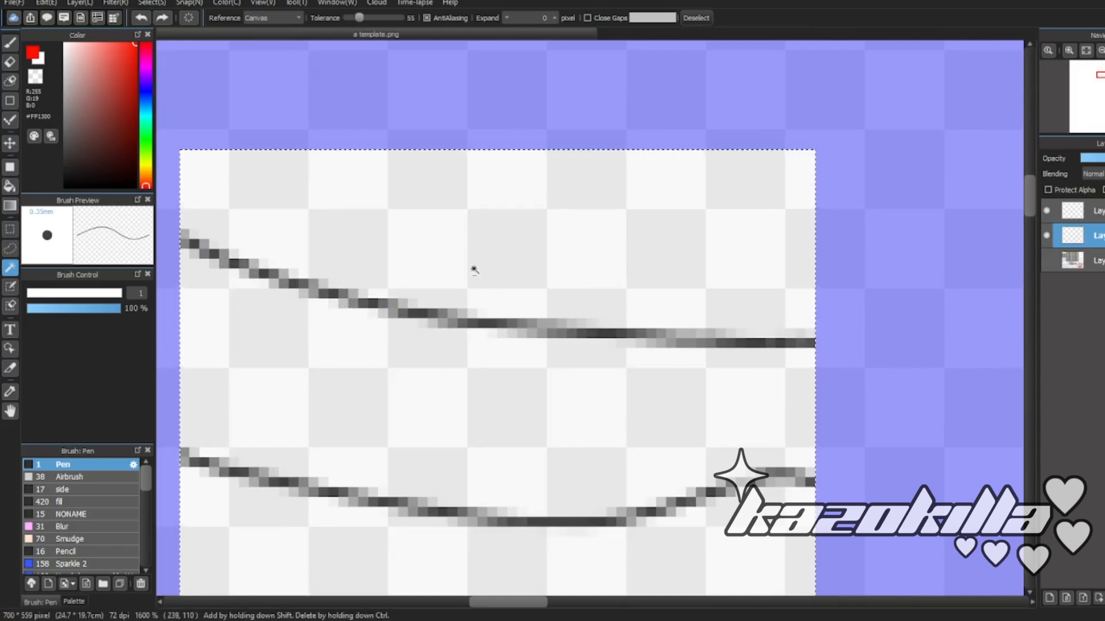
mouse_move(541, 306)
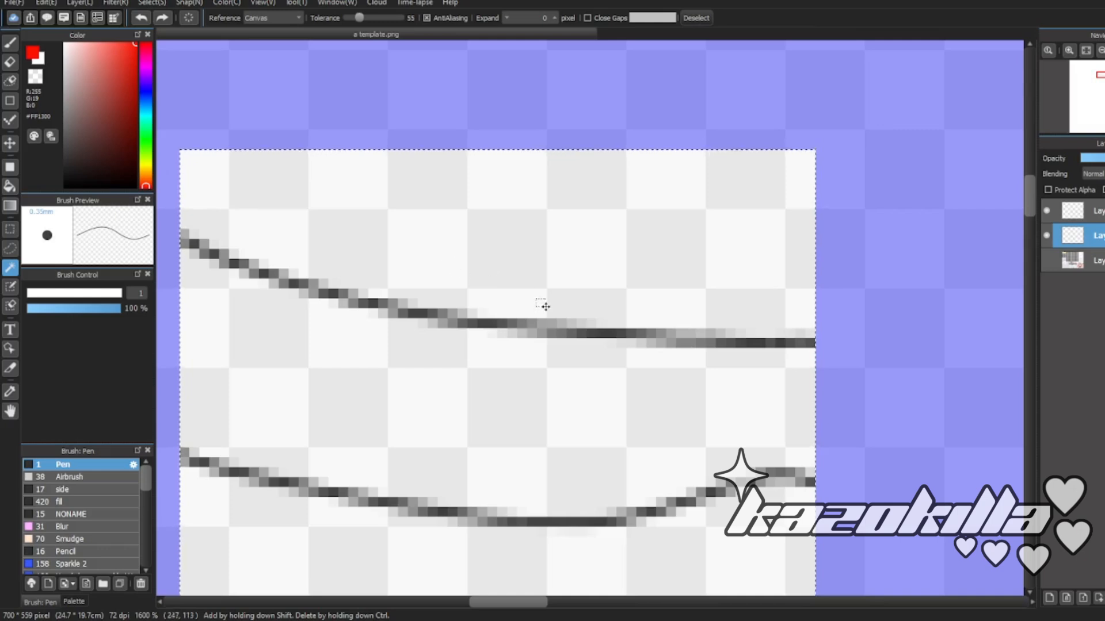
mouse_move(388, 115)
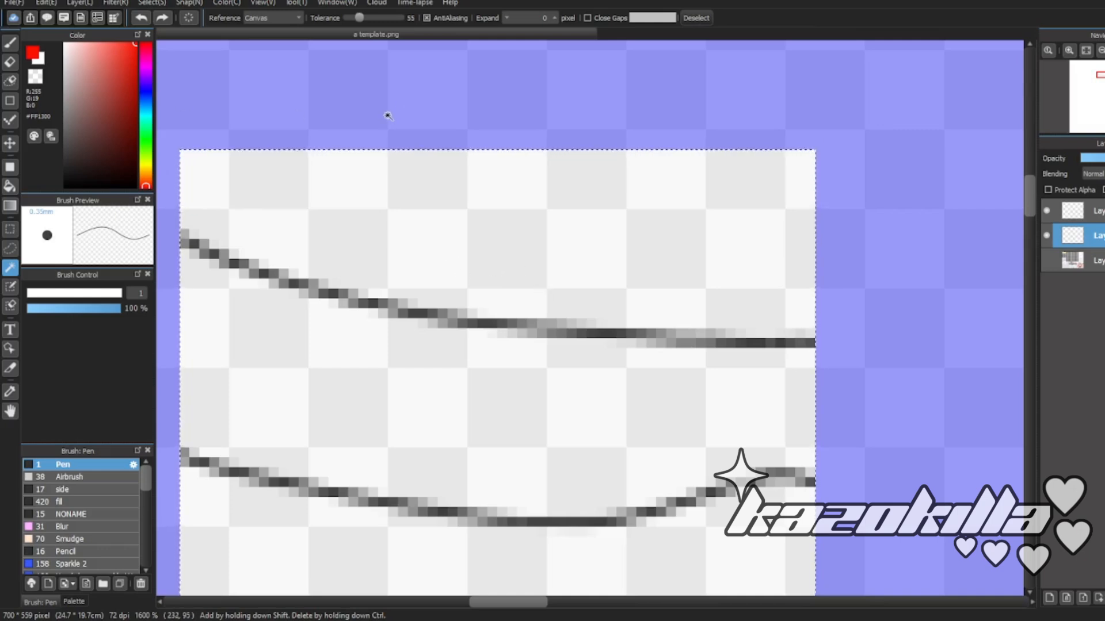
mouse_move(479, 231)
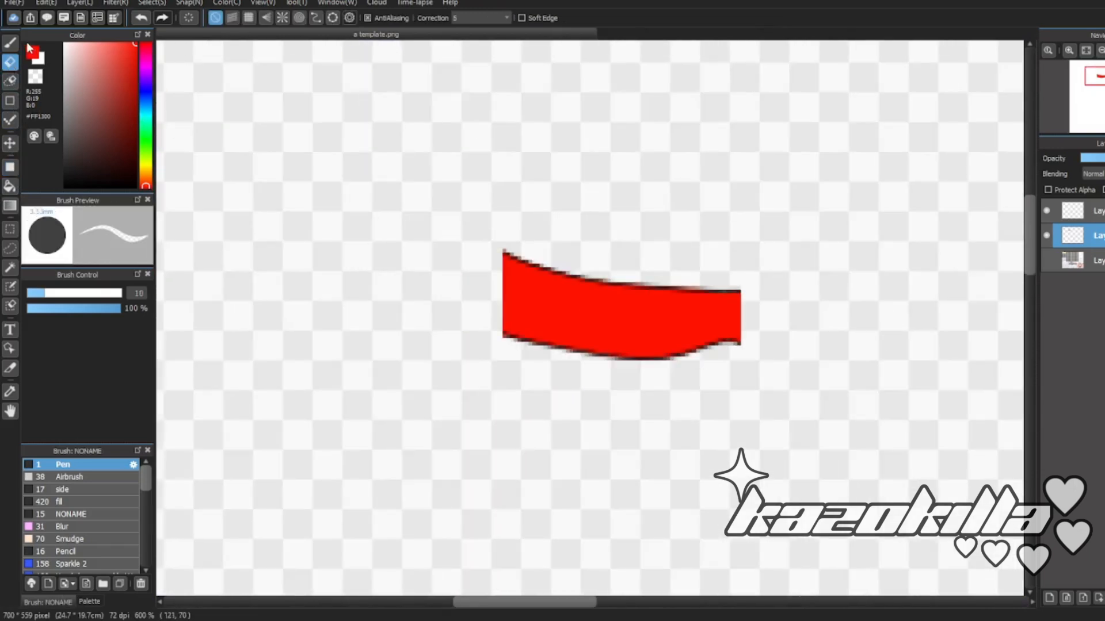
- Show the template layer again, then try the Text and Eyedropper tools
left_click(11, 329)
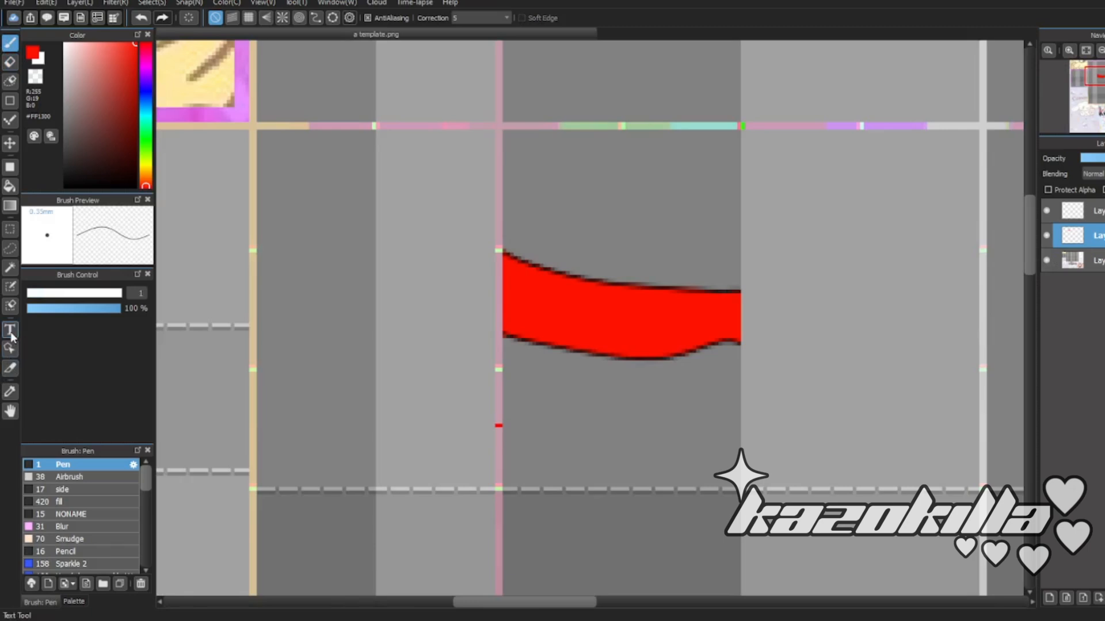
left_click(11, 330)
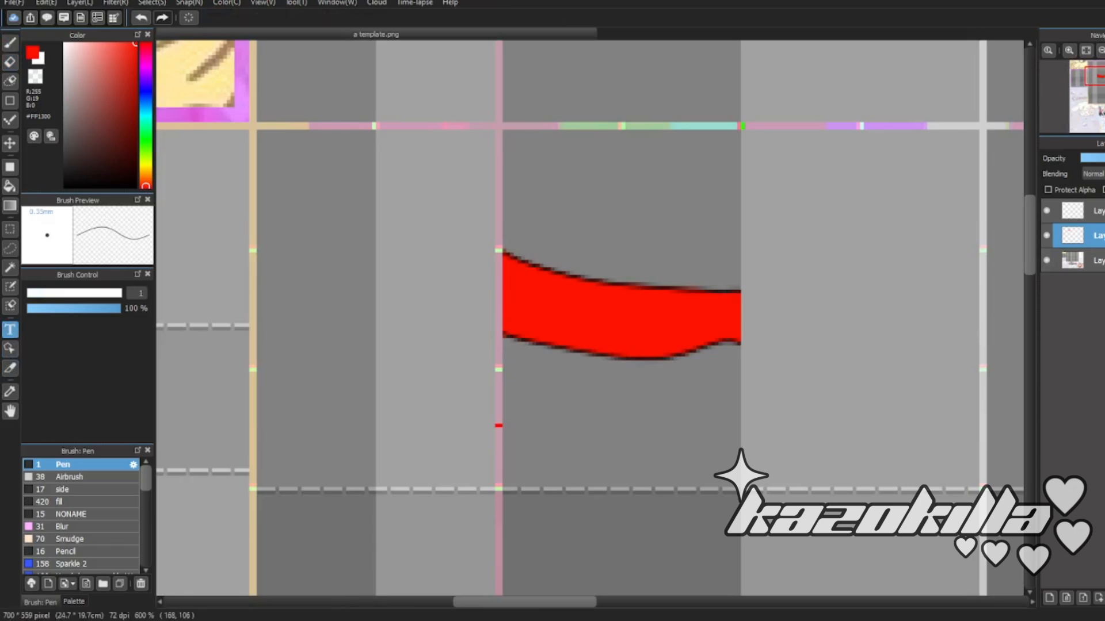
left_click(9, 391)
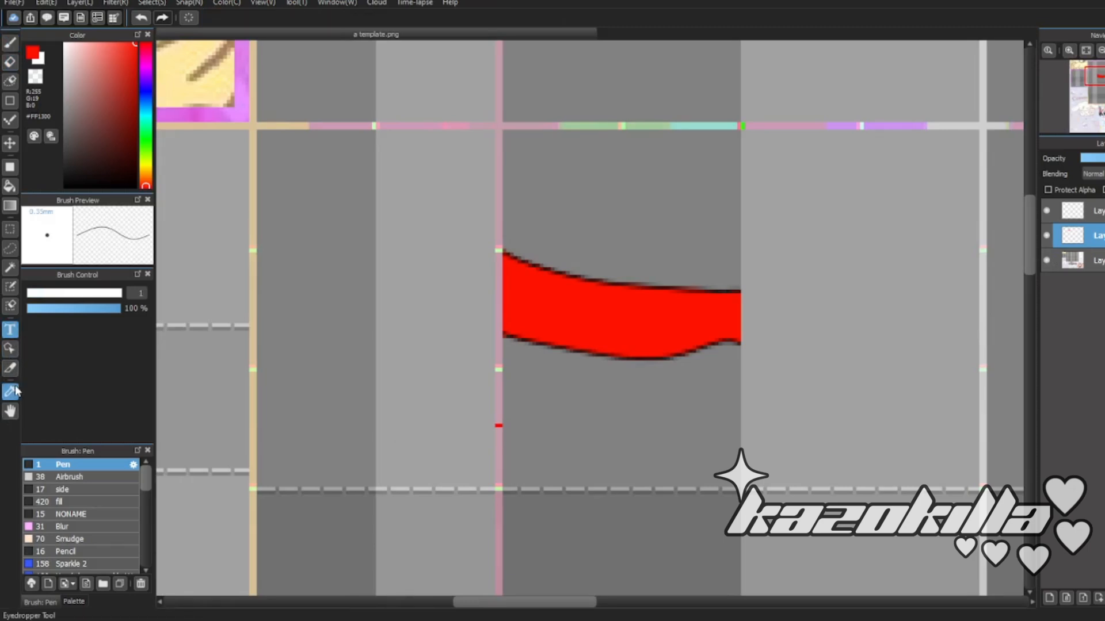
left_click(10, 391)
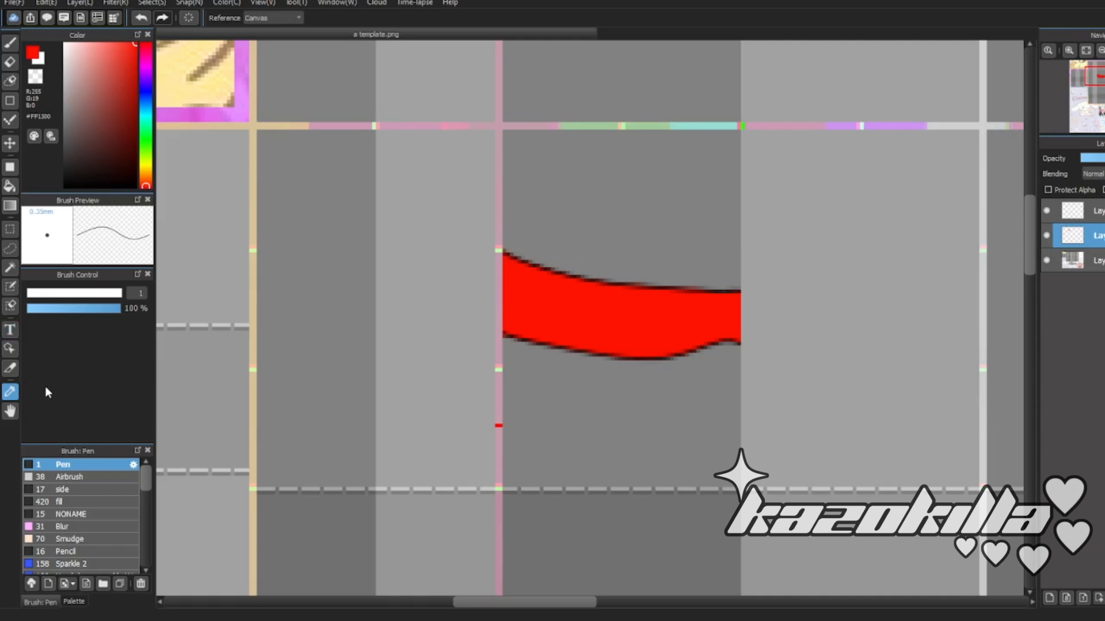
mouse_move(51, 388)
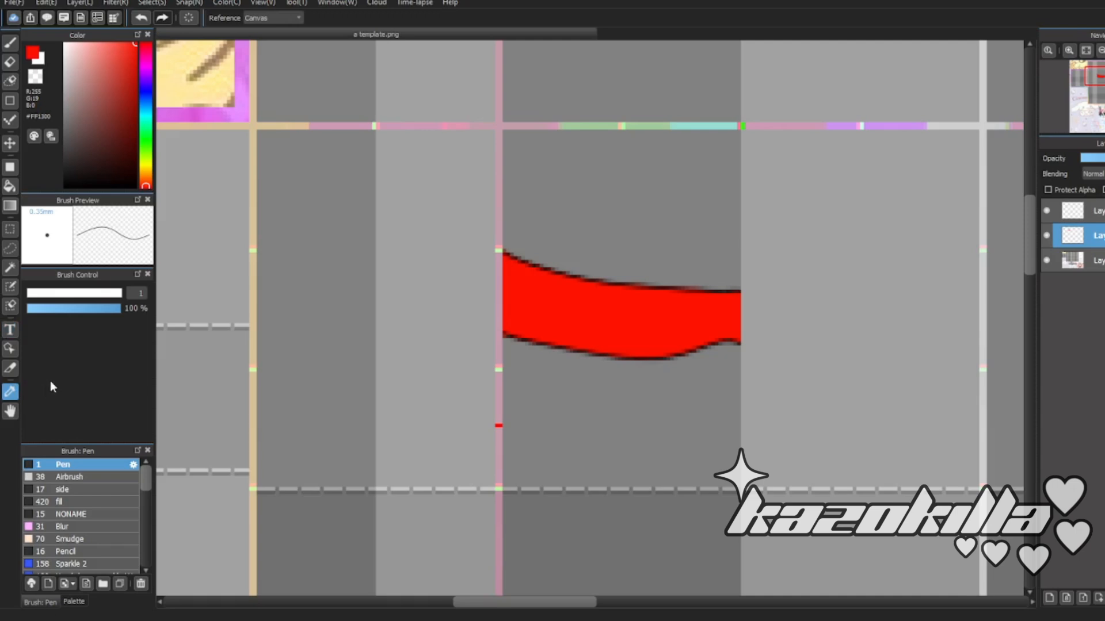
mouse_move(54, 361)
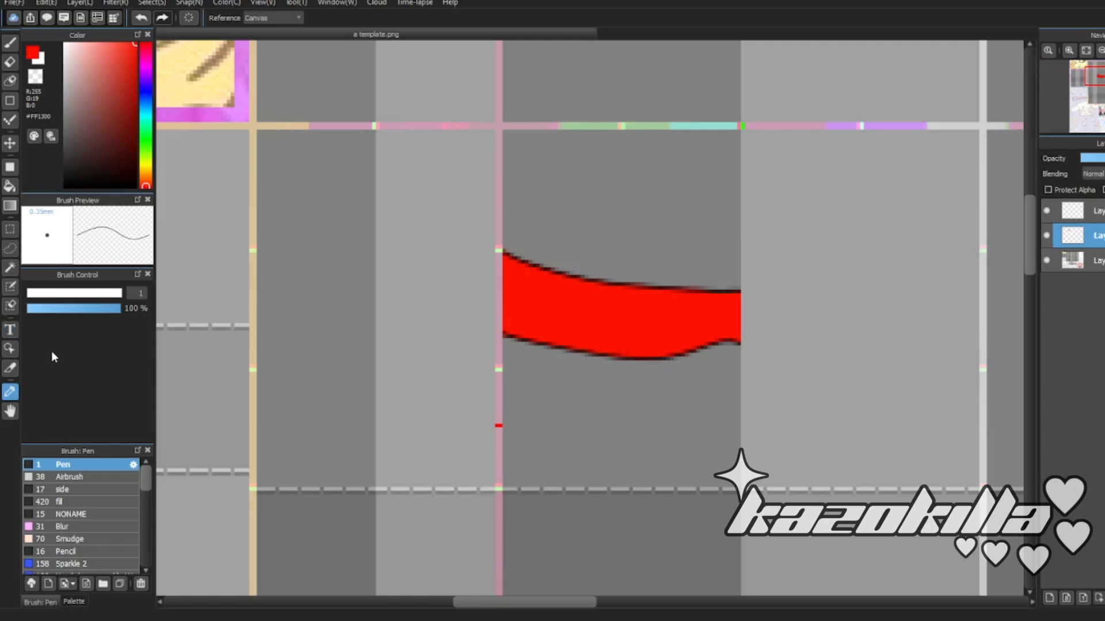
mouse_move(11, 370)
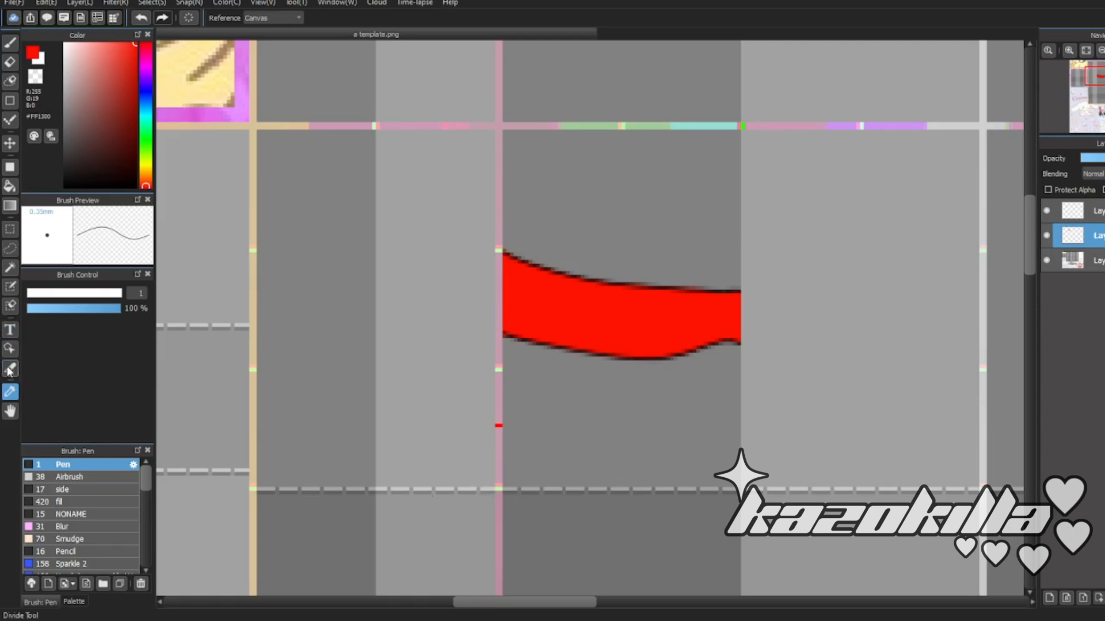
mouse_move(640, 295)
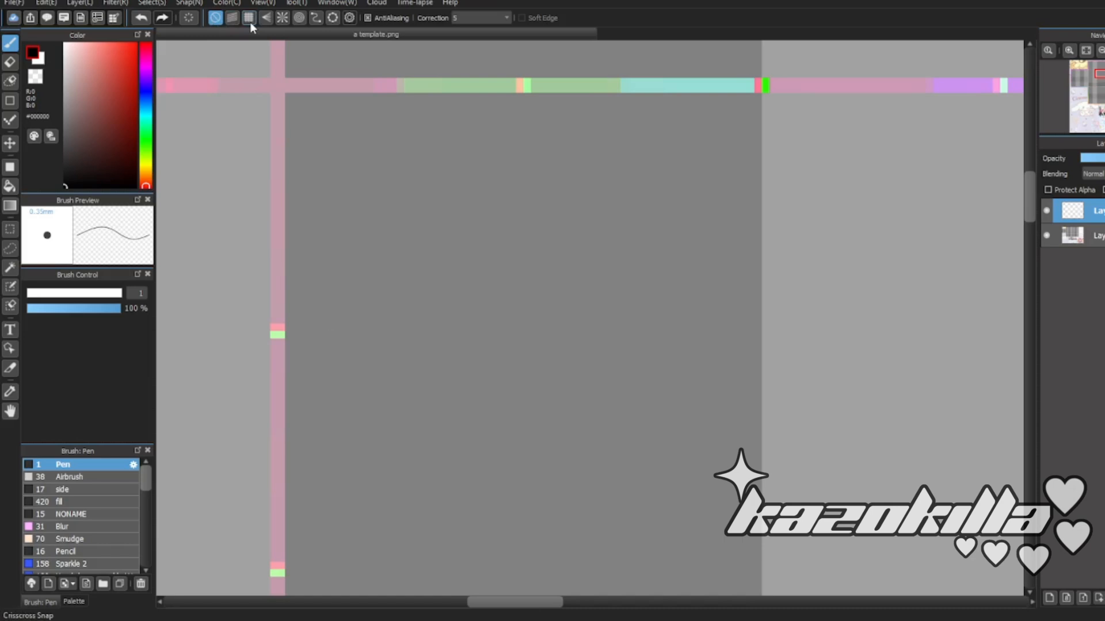
- Toggle crisscross snap on and off, then enable grid snap and switch to concentric-circle snap
left_click(248, 16)
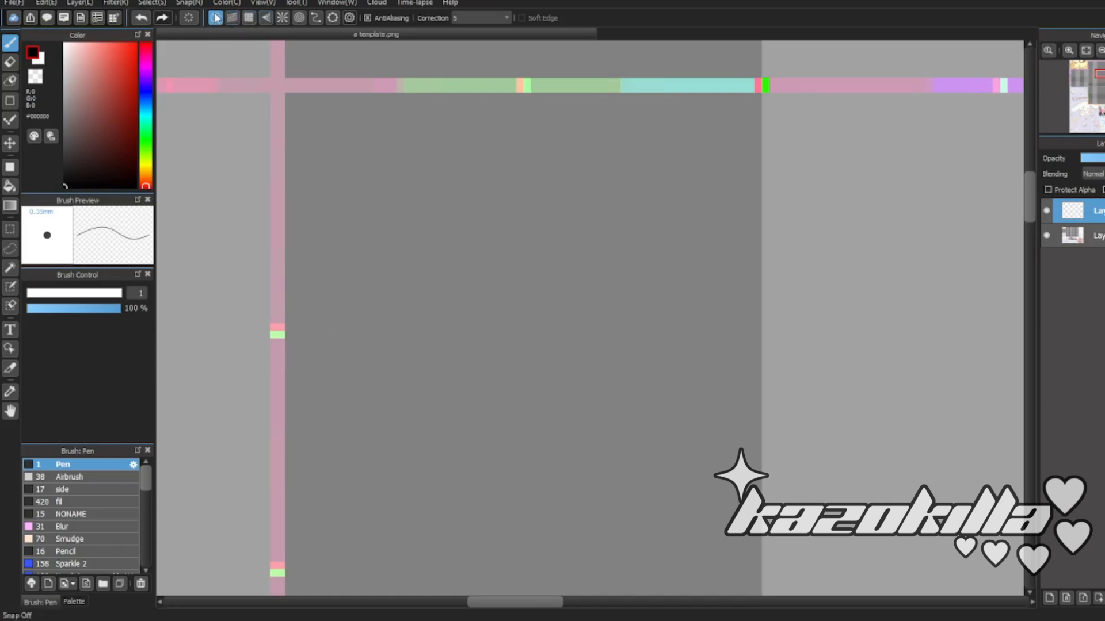
left_click(248, 18)
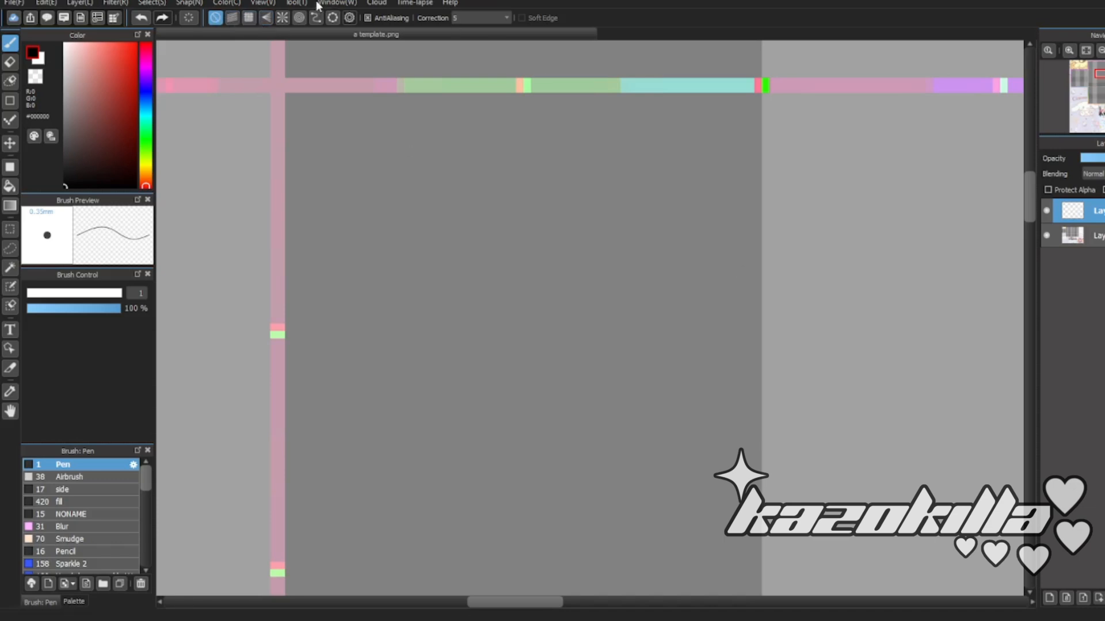
mouse_move(337, 3)
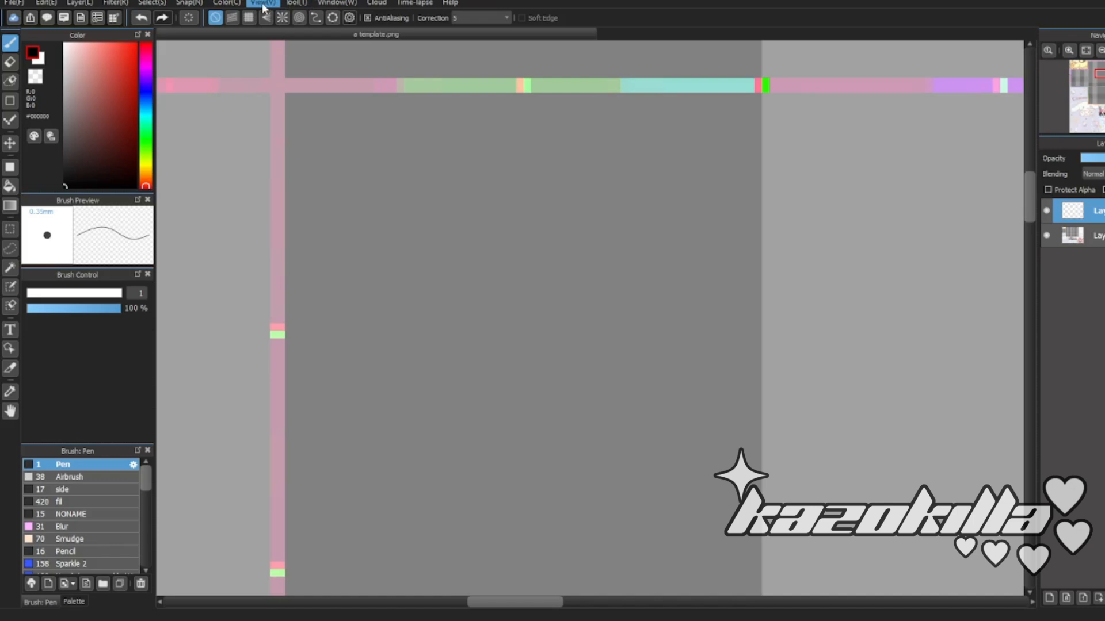
mouse_move(296, 4)
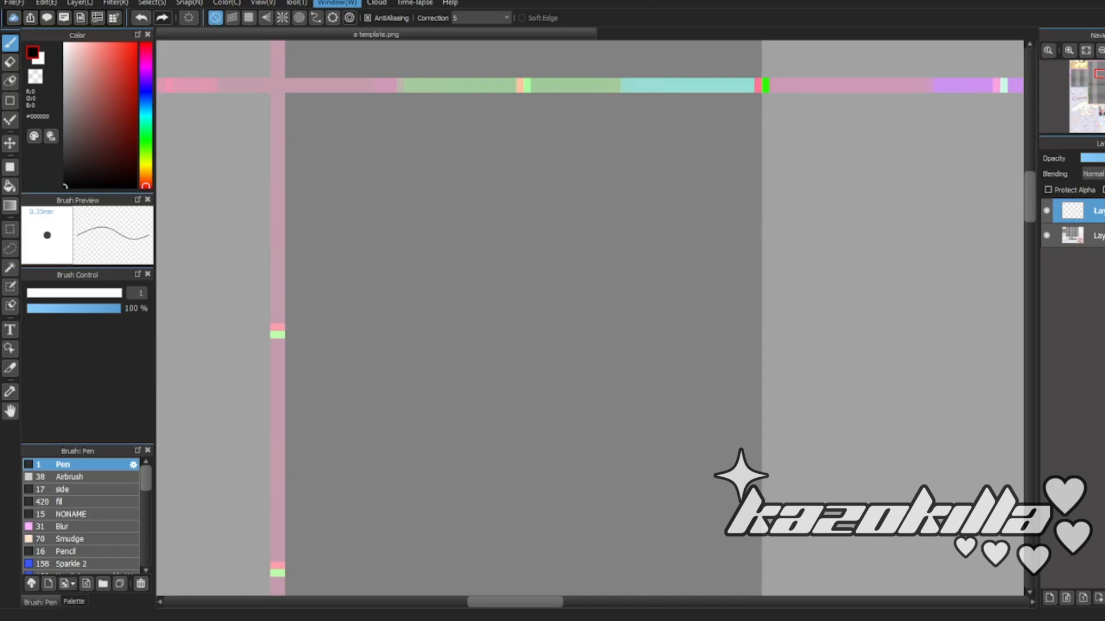
left_click(232, 18)
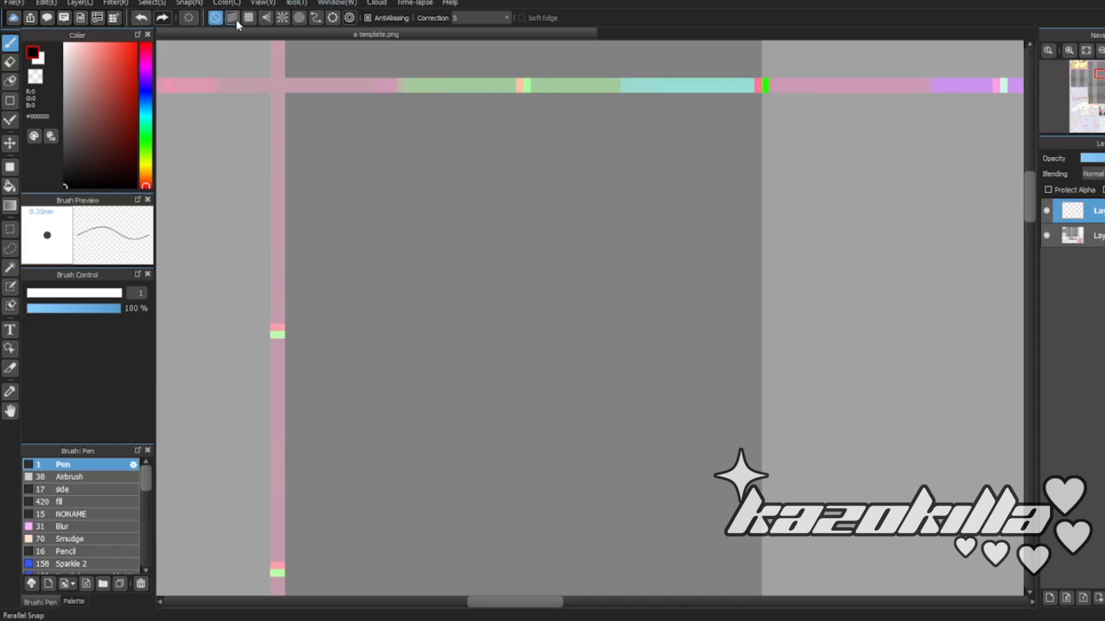
left_click(248, 18)
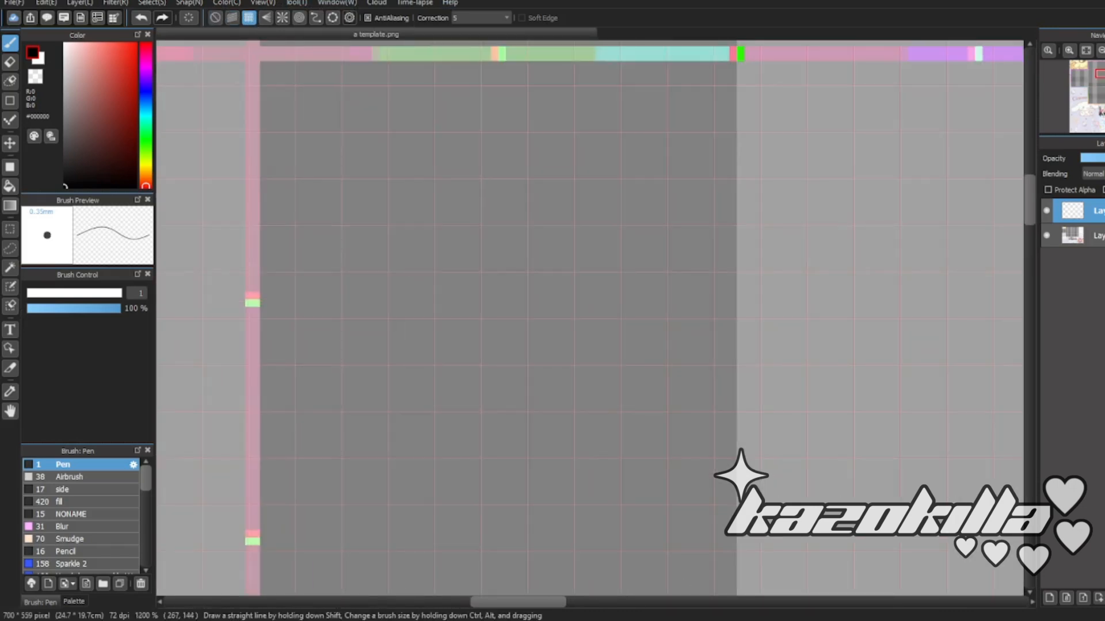
left_click(248, 18)
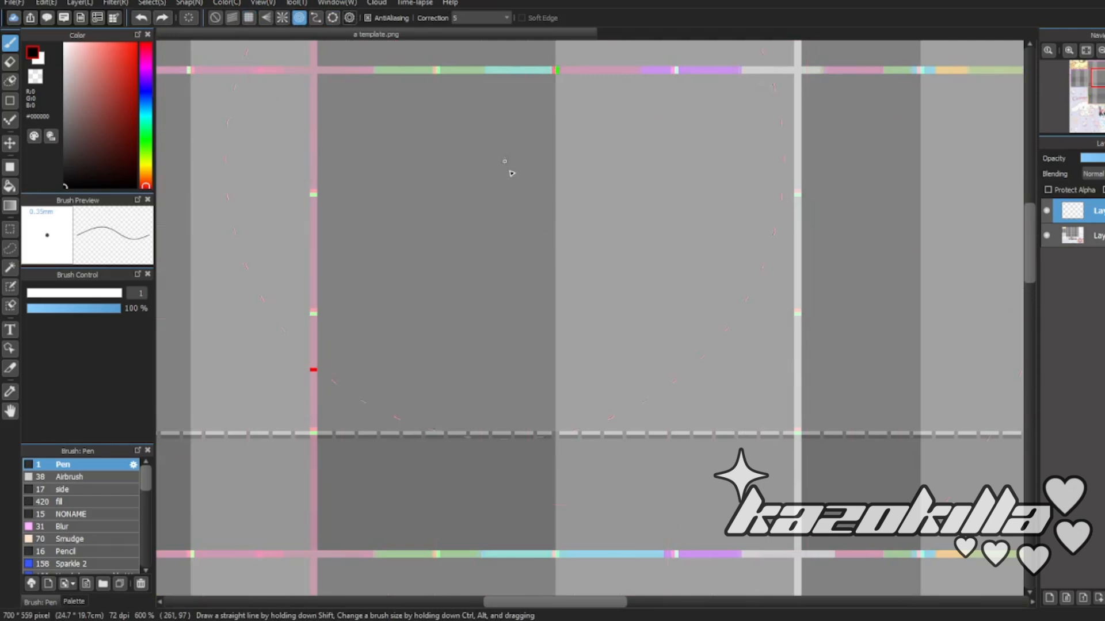
mouse_move(575, 244)
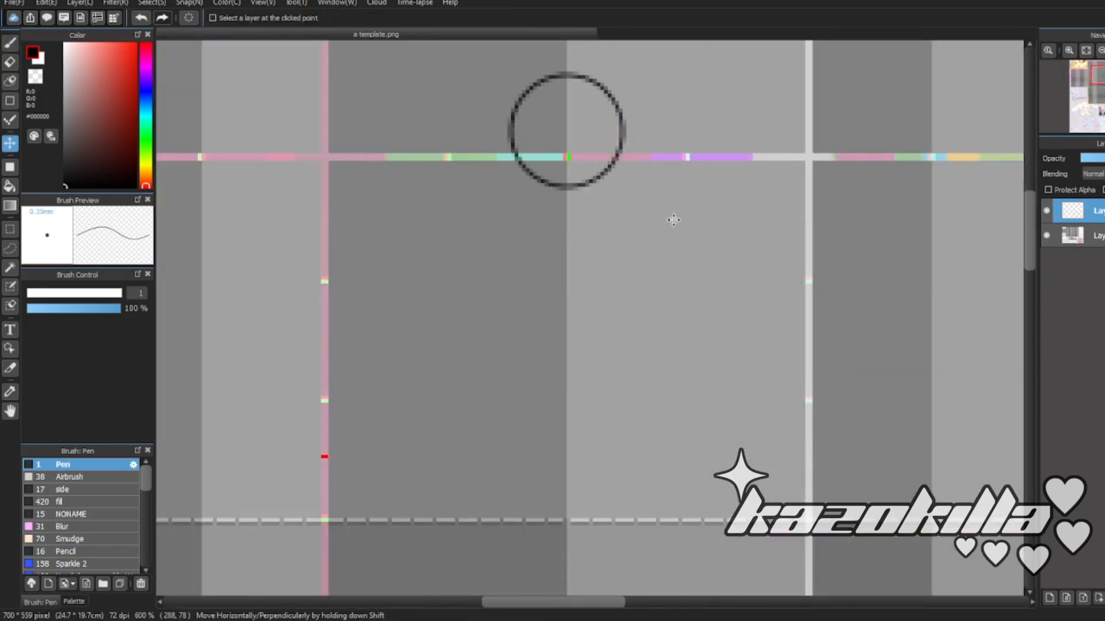
- Return to the Pen and select the template and drawing layers in turn
left_click(10, 43)
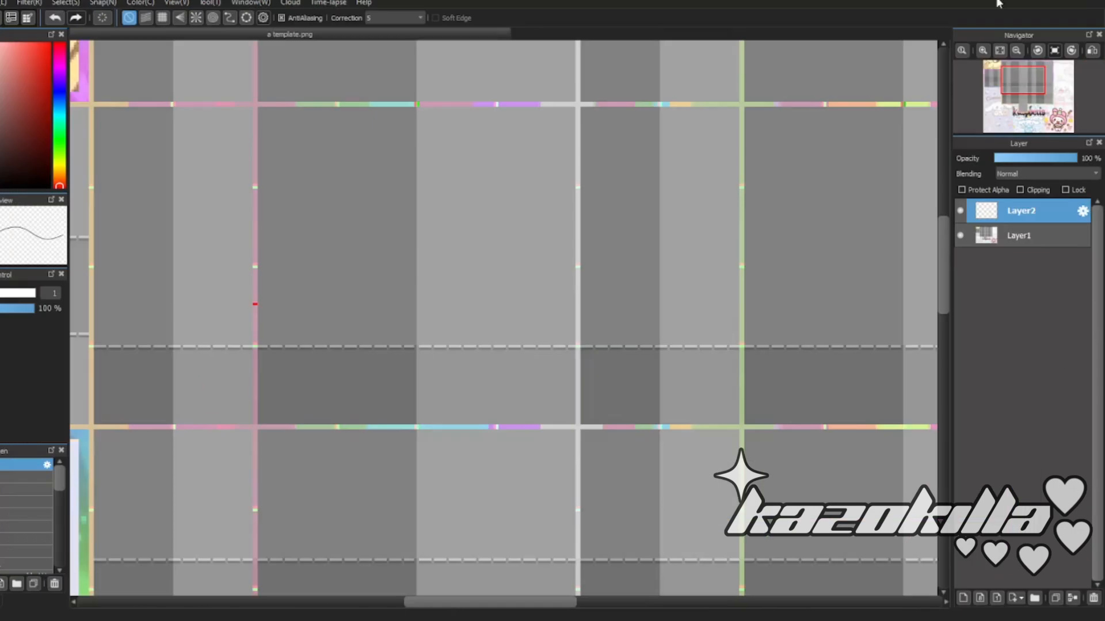
left_click(1017, 236)
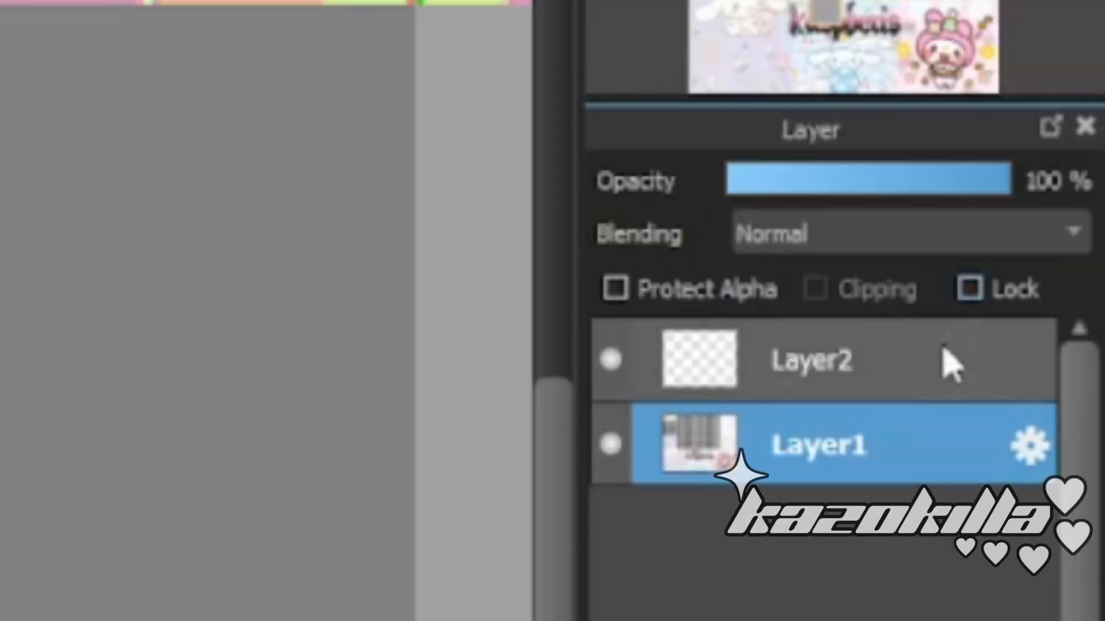
left_click(970, 289)
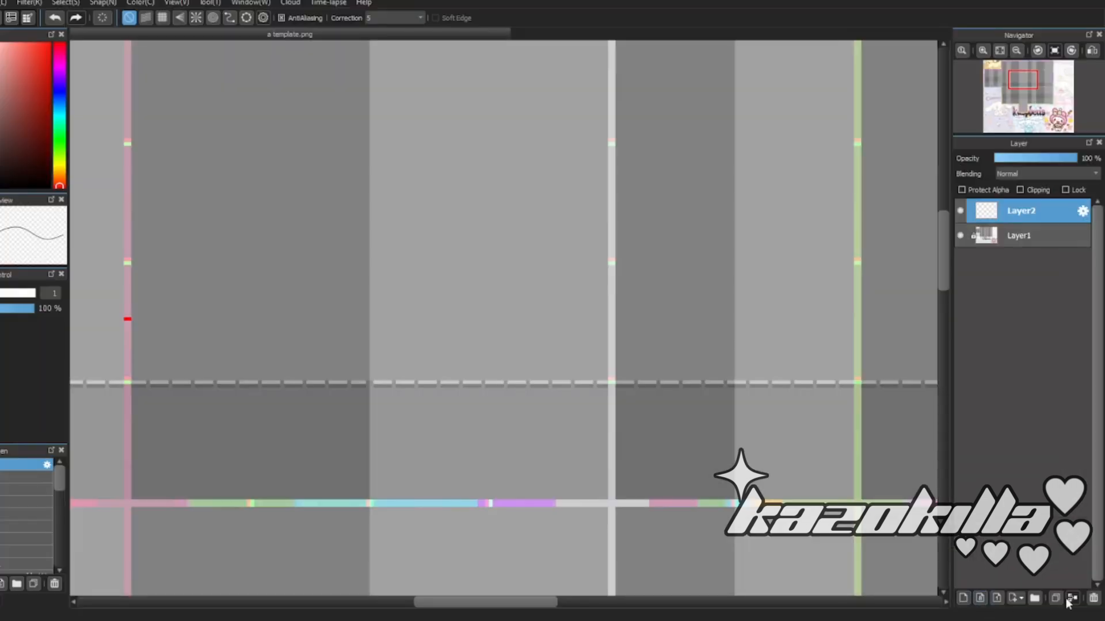
- Create a new layer folder and move both layers inside it
left_click(1034, 598)
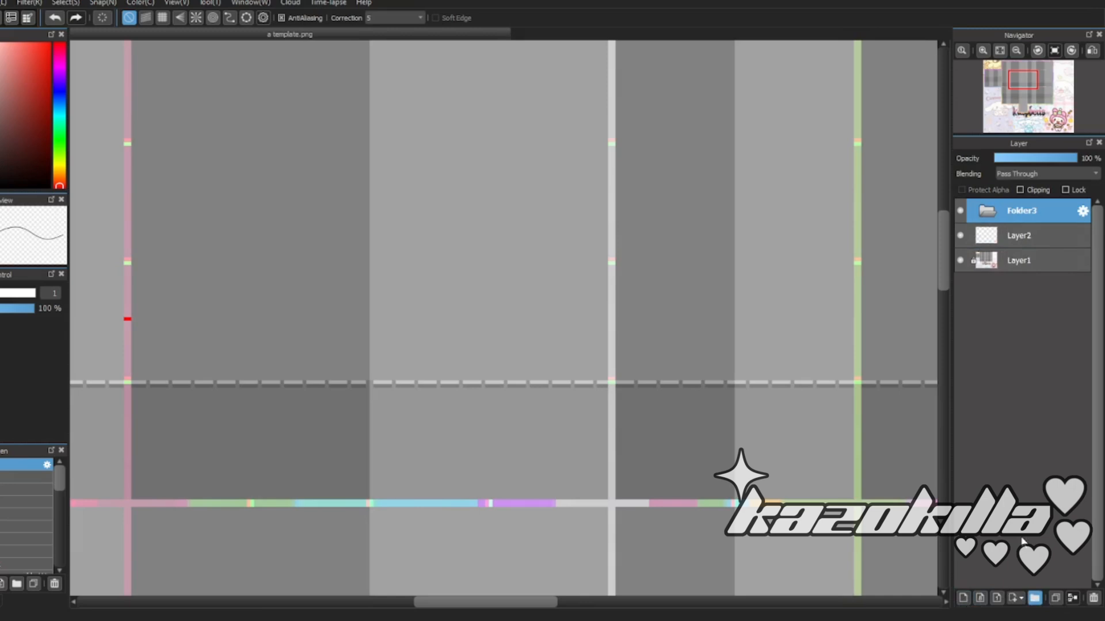
left_click(1021, 235)
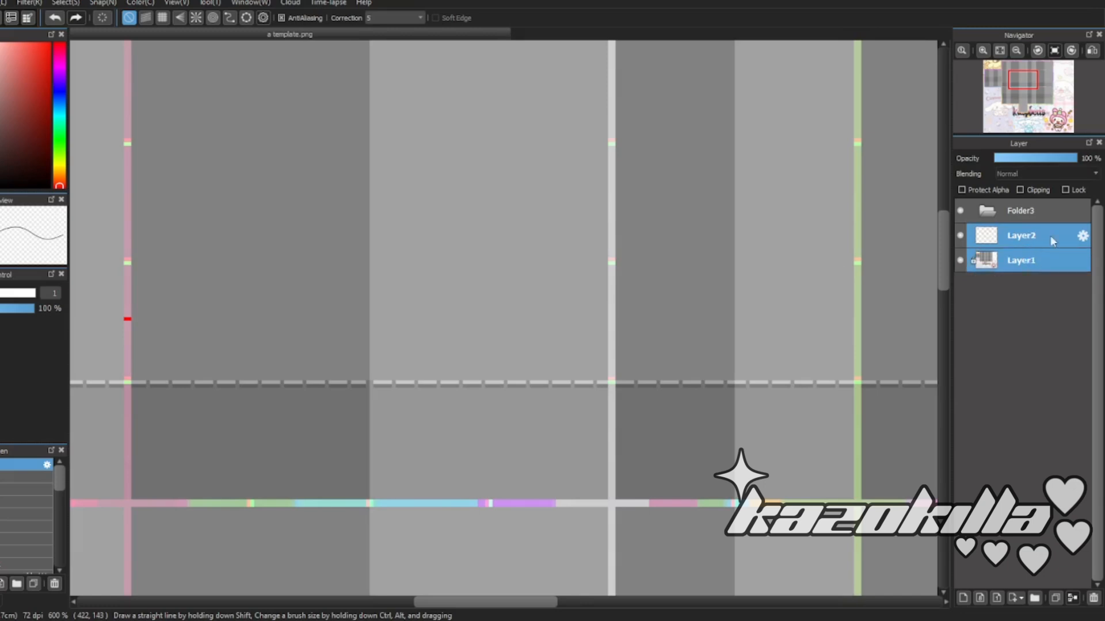
left_click(1020, 210)
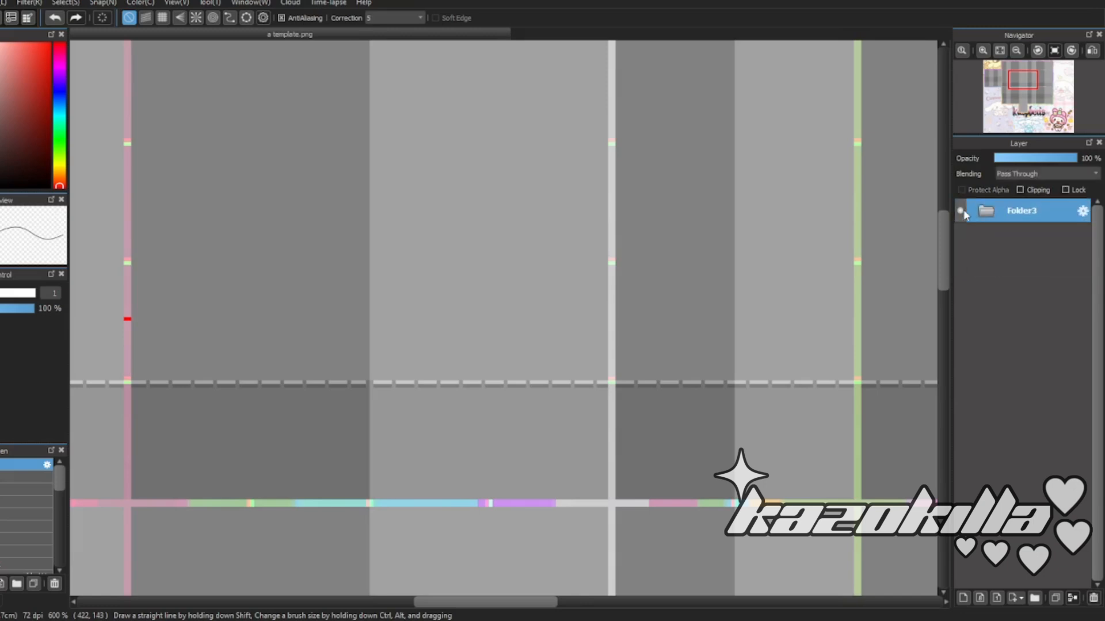
left_click(960, 211)
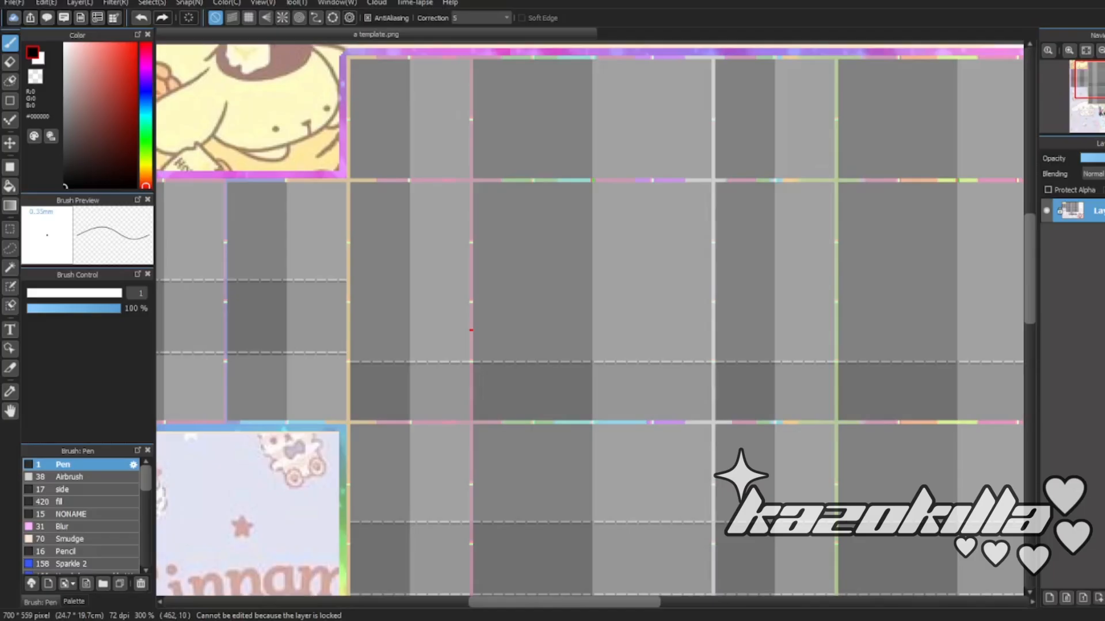
mouse_move(283, 469)
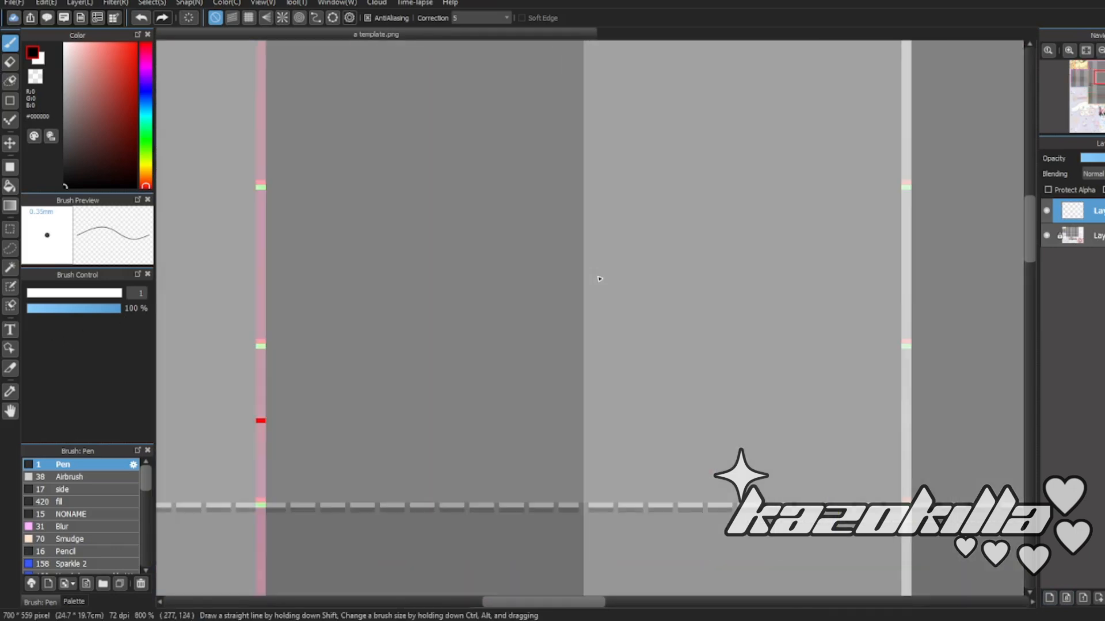
mouse_move(129, 364)
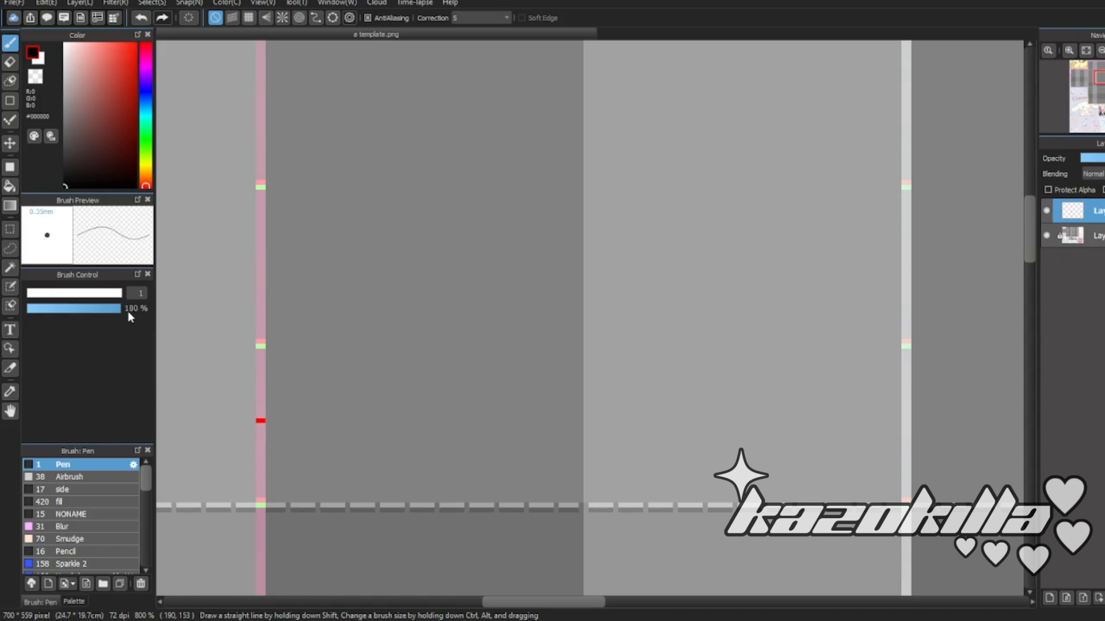
mouse_move(104, 557)
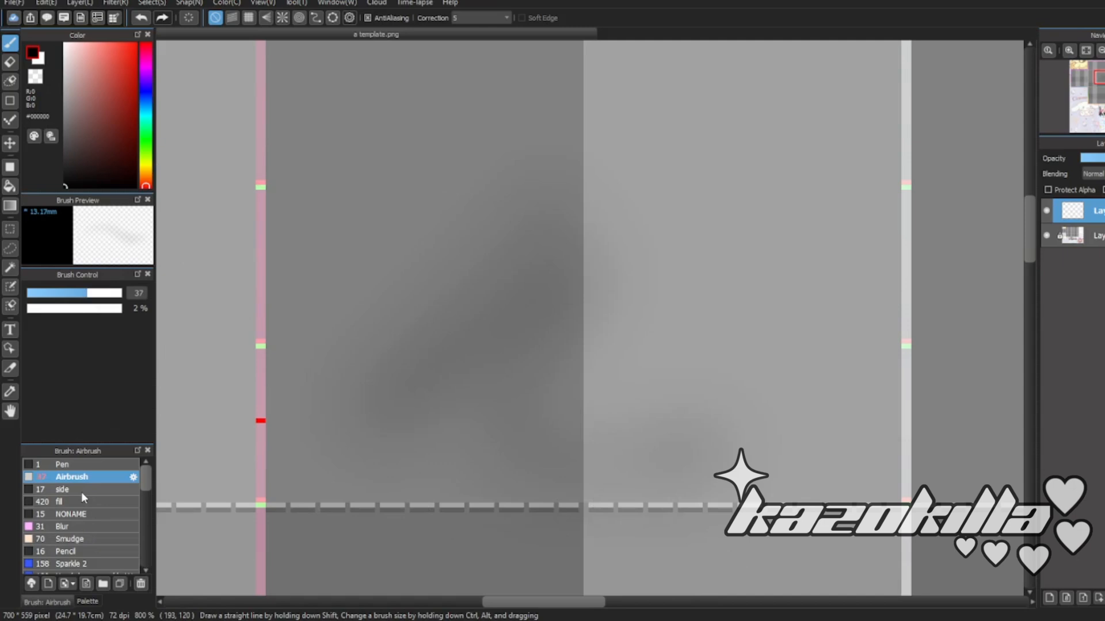
- Switch between the side and Pen brushes, then select Sparkle 2
left_click(63, 489)
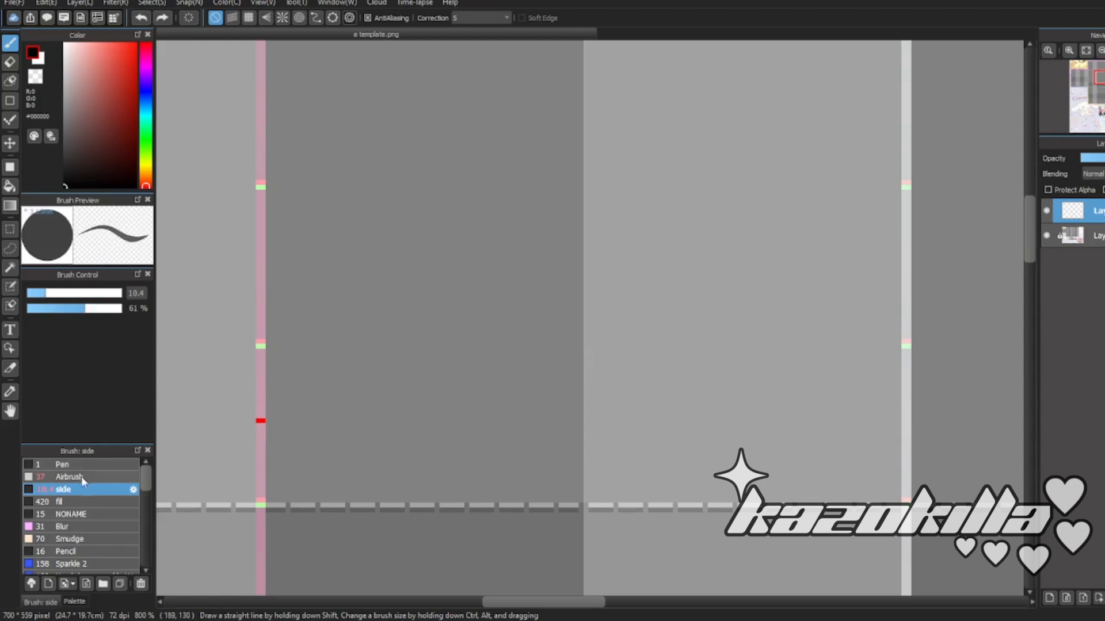
left_click(62, 465)
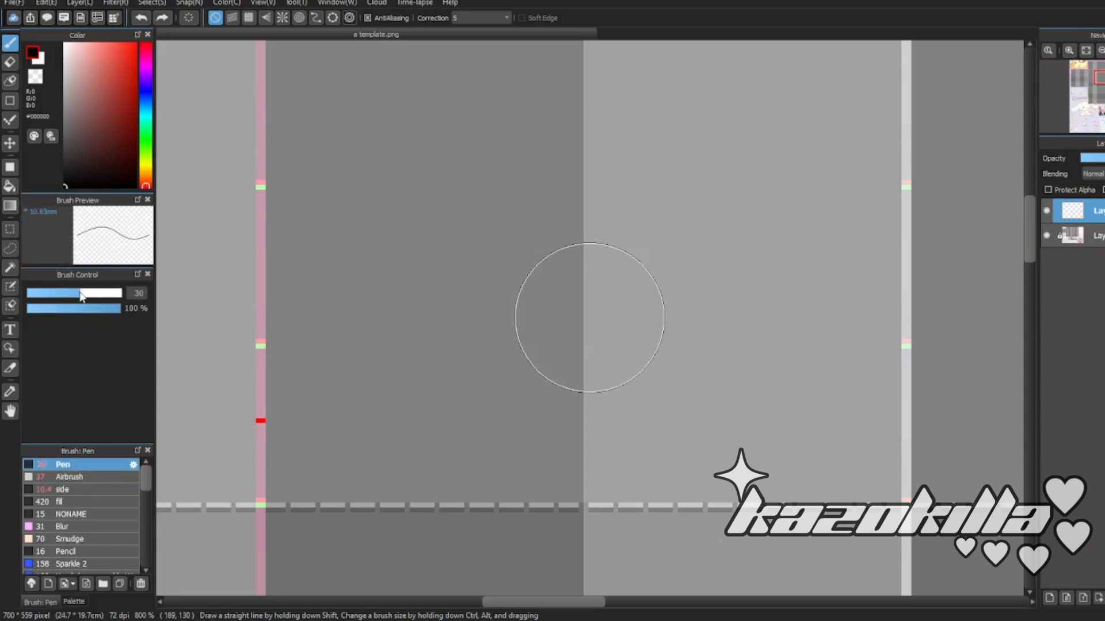
left_click(64, 489)
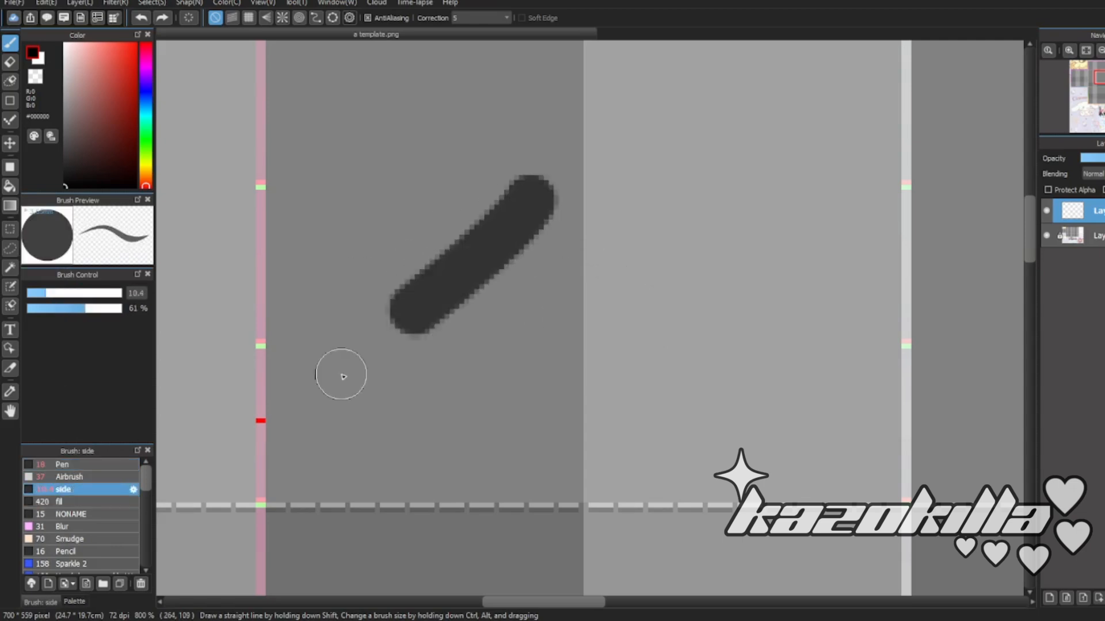
left_click(62, 502)
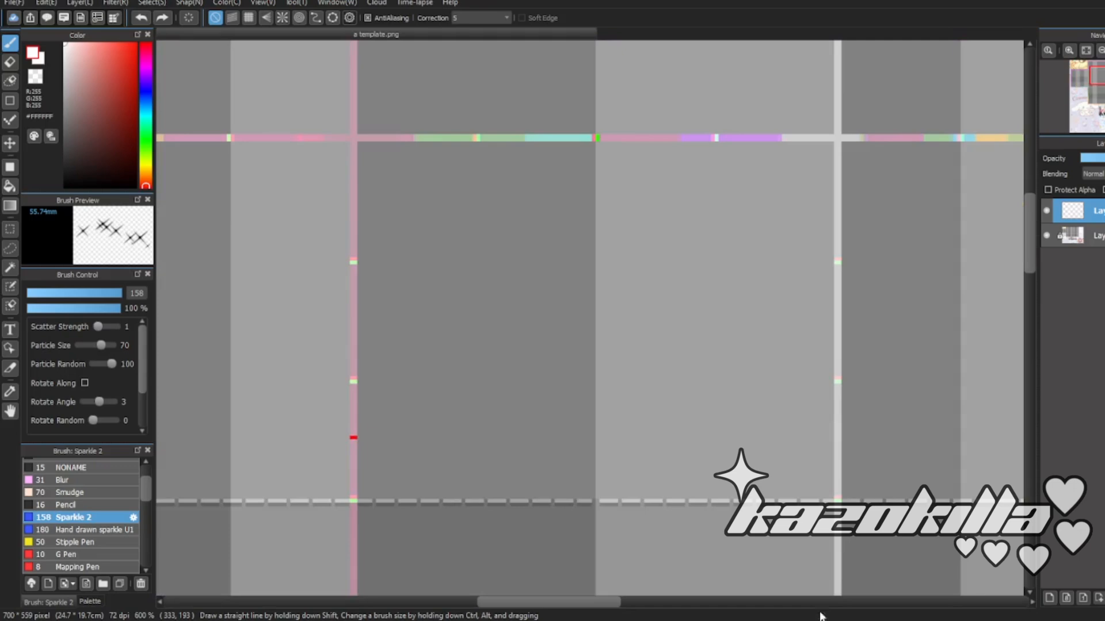
left_click(593, 35)
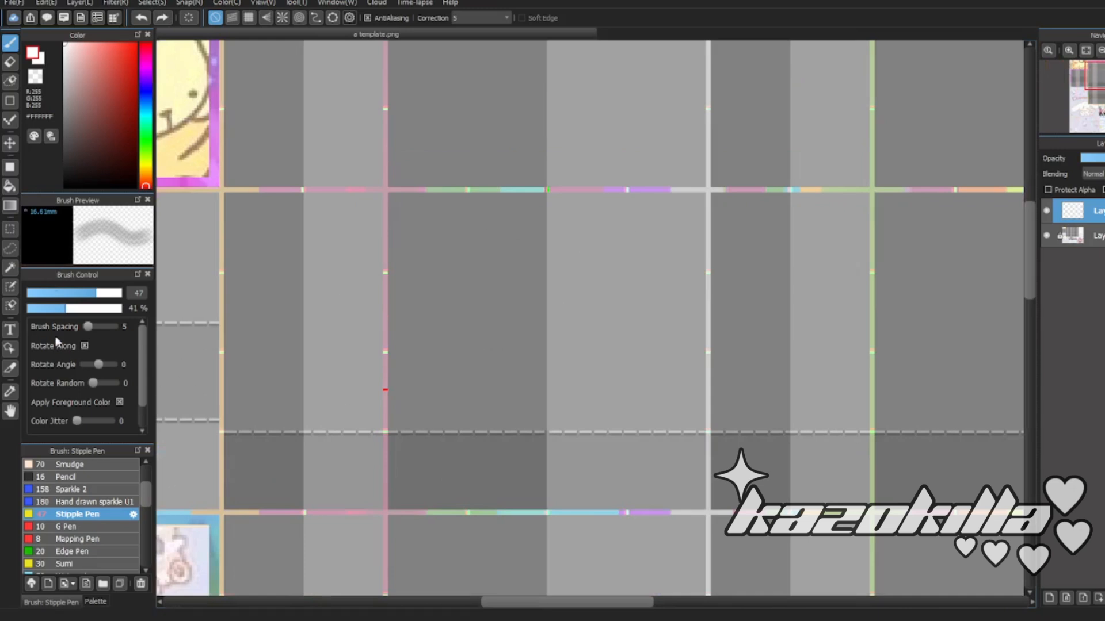
left_click(76, 556)
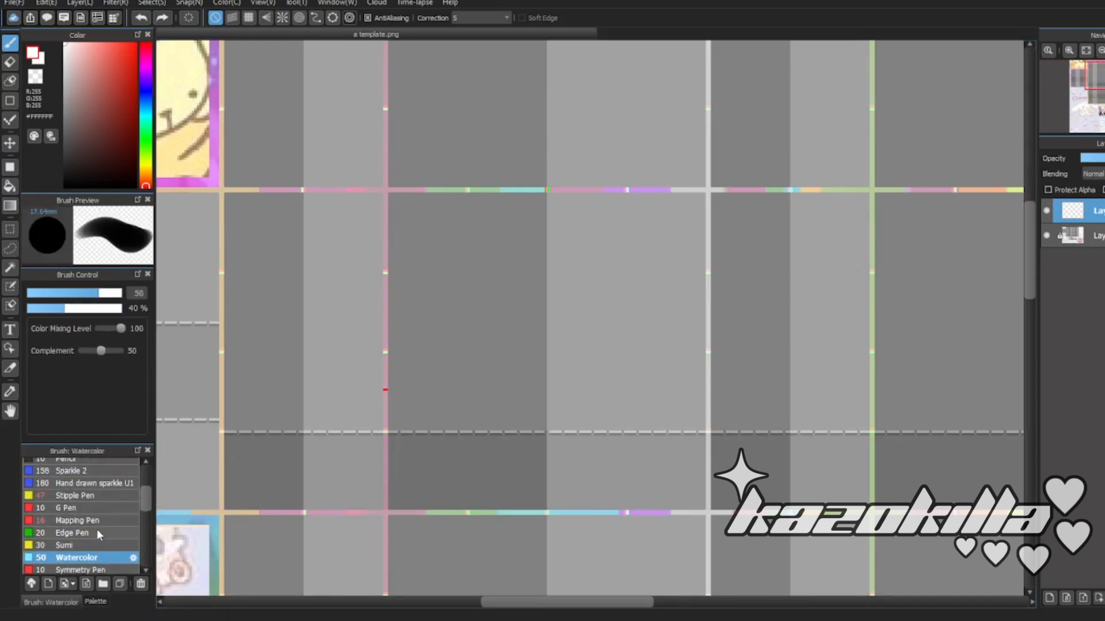
left_click(77, 520)
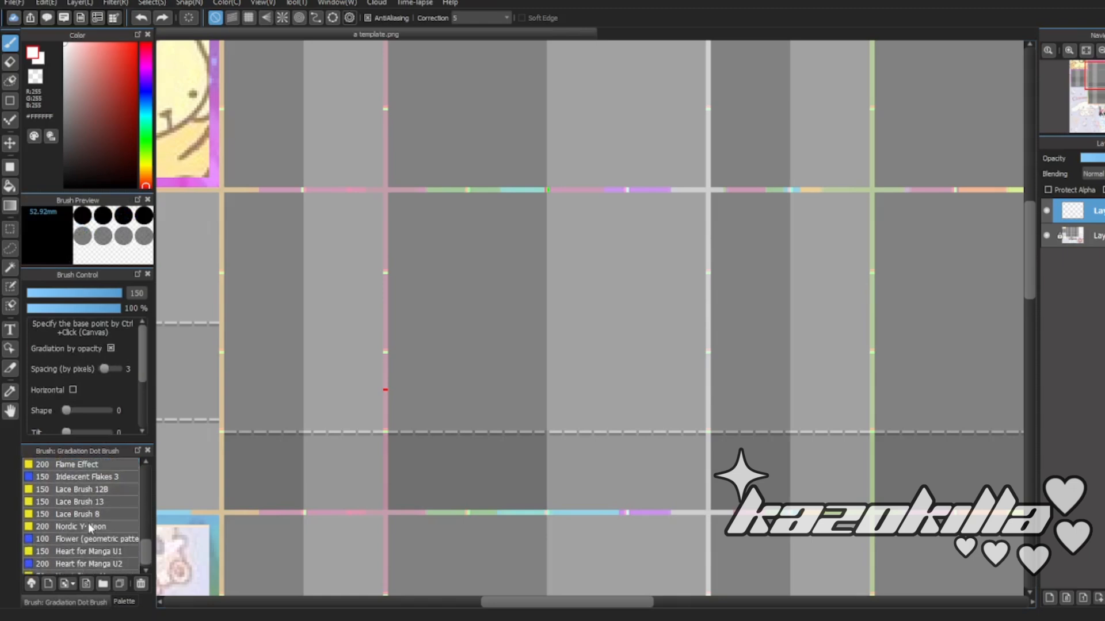
left_click(80, 489)
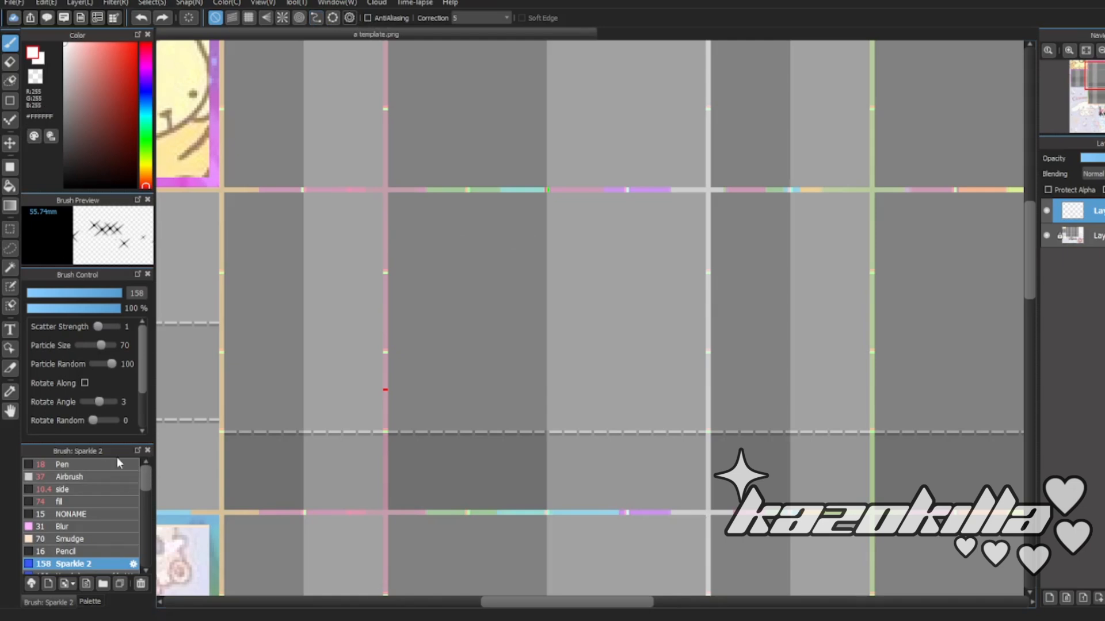
- Select the Pen brush for black test scribbles on the grid
left_click(62, 464)
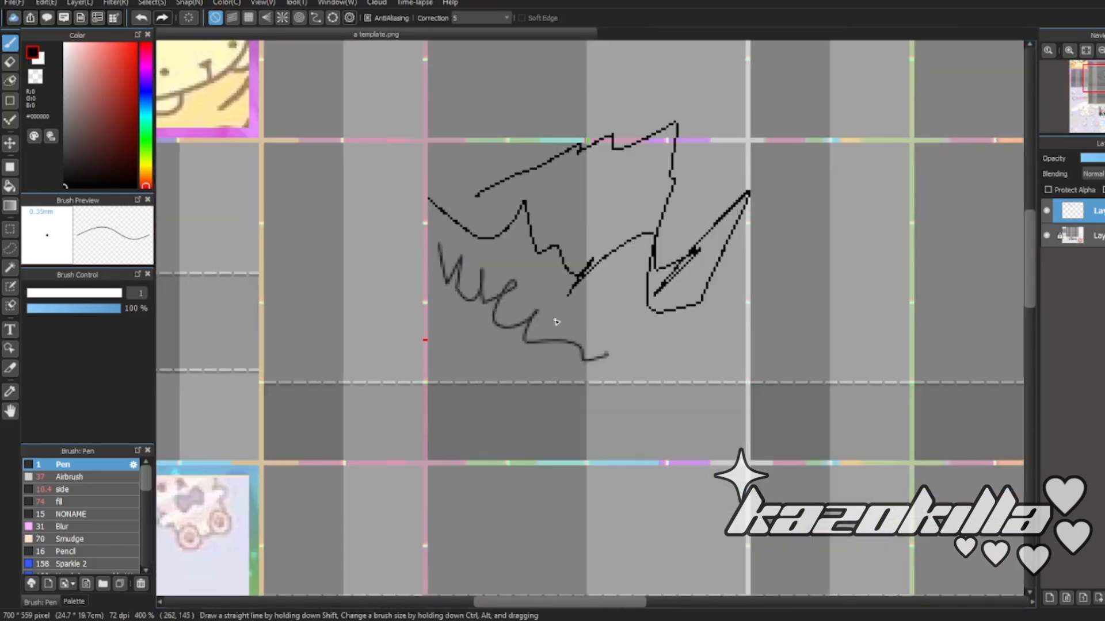
scroll("up", 3)
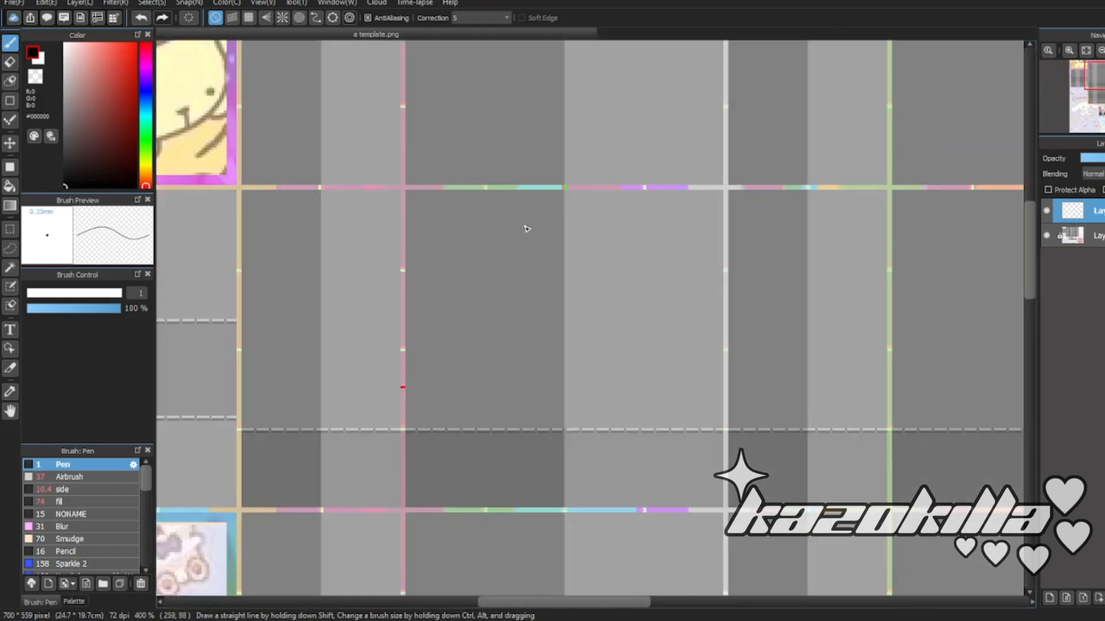
scroll("up", 3)
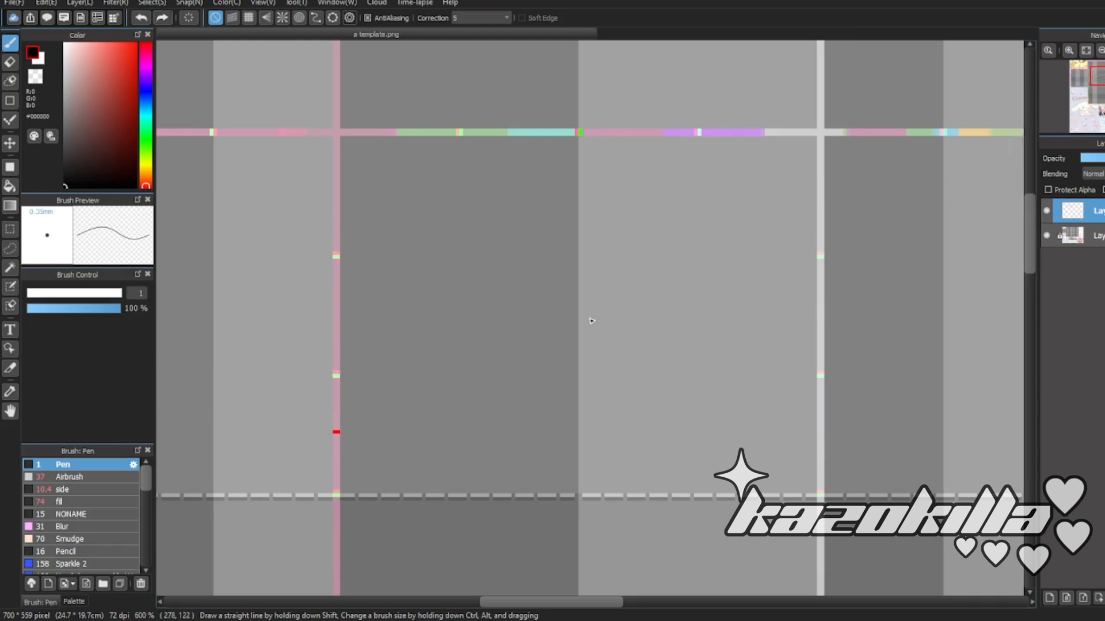
mouse_move(442, 104)
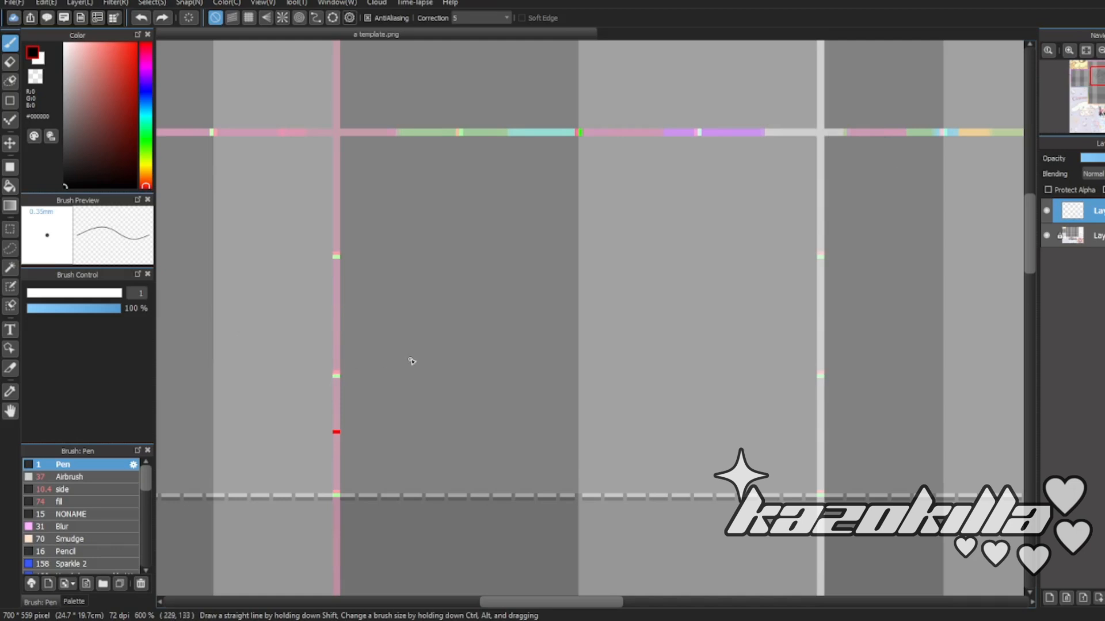
mouse_move(583, 361)
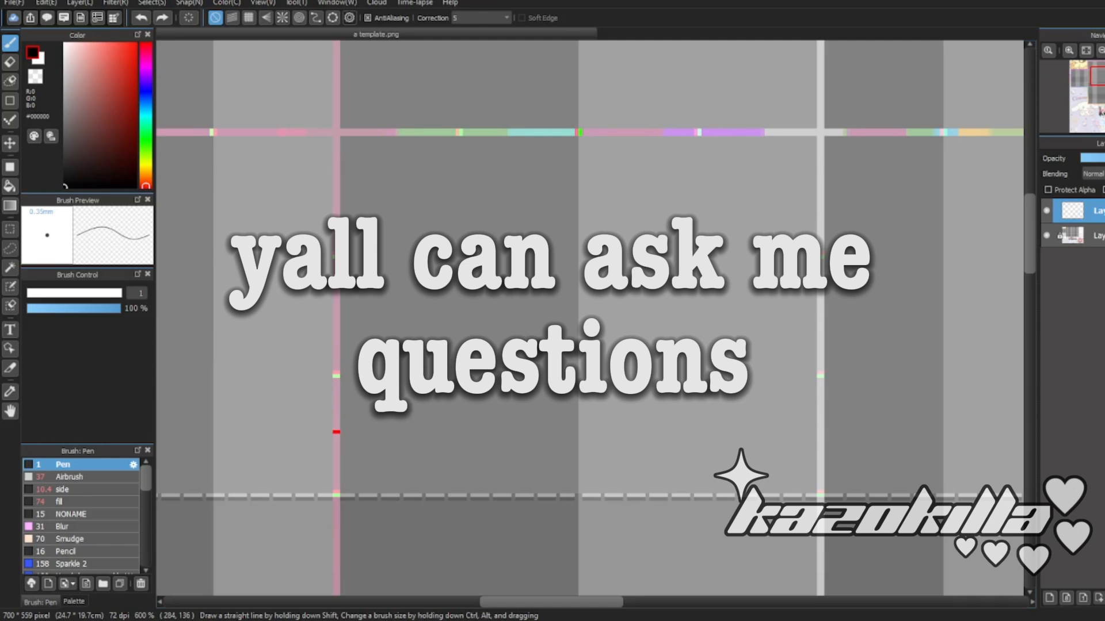
mouse_move(538, 180)
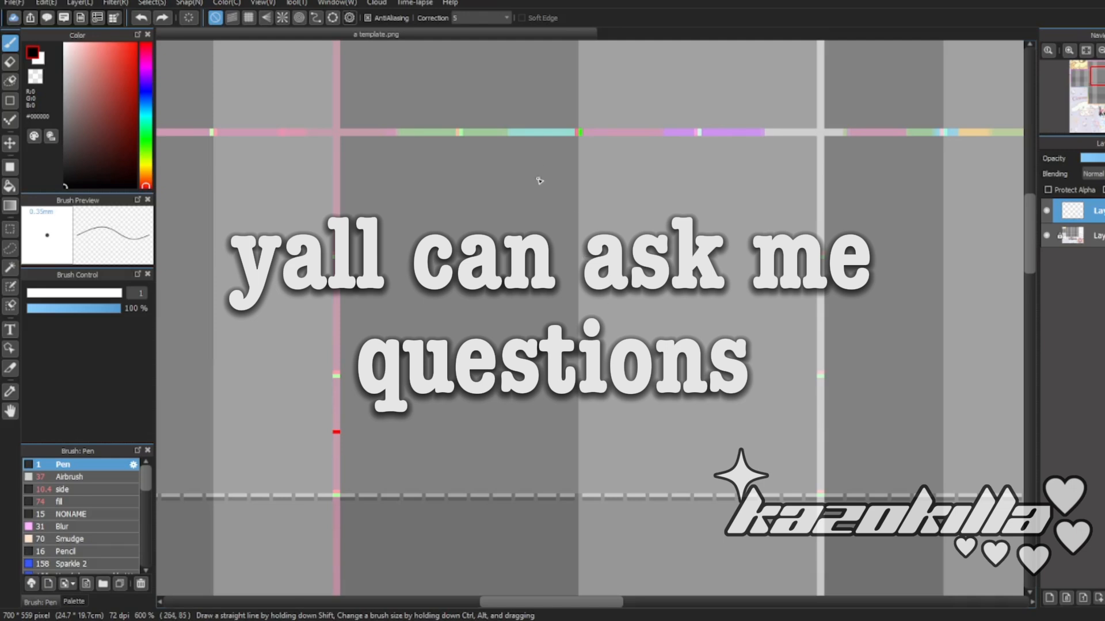